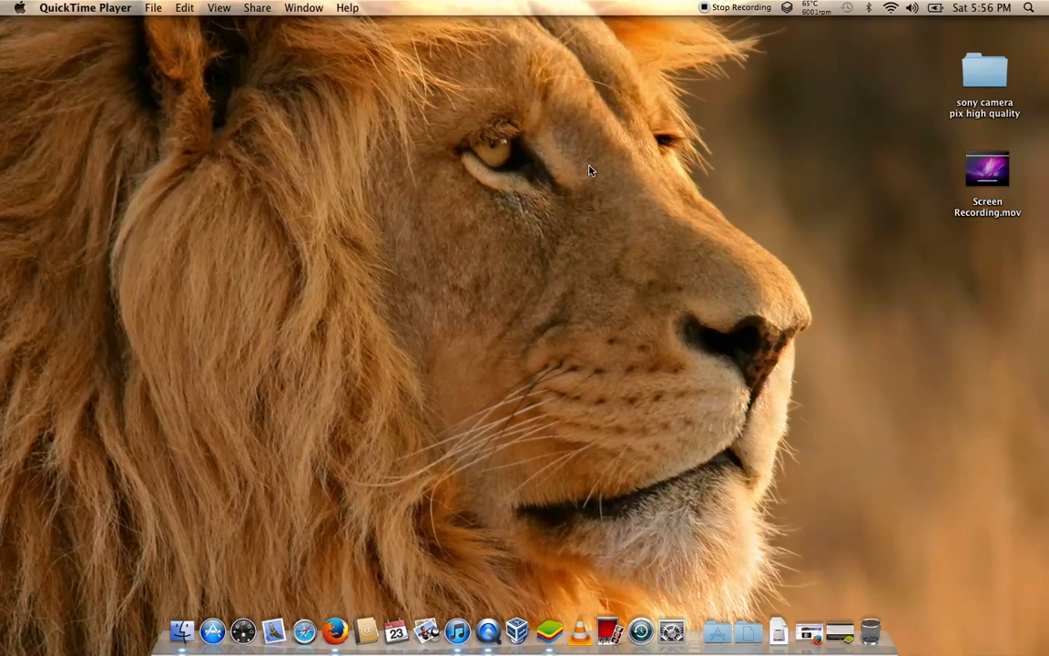
pyautogui.moveTo(76, 48)
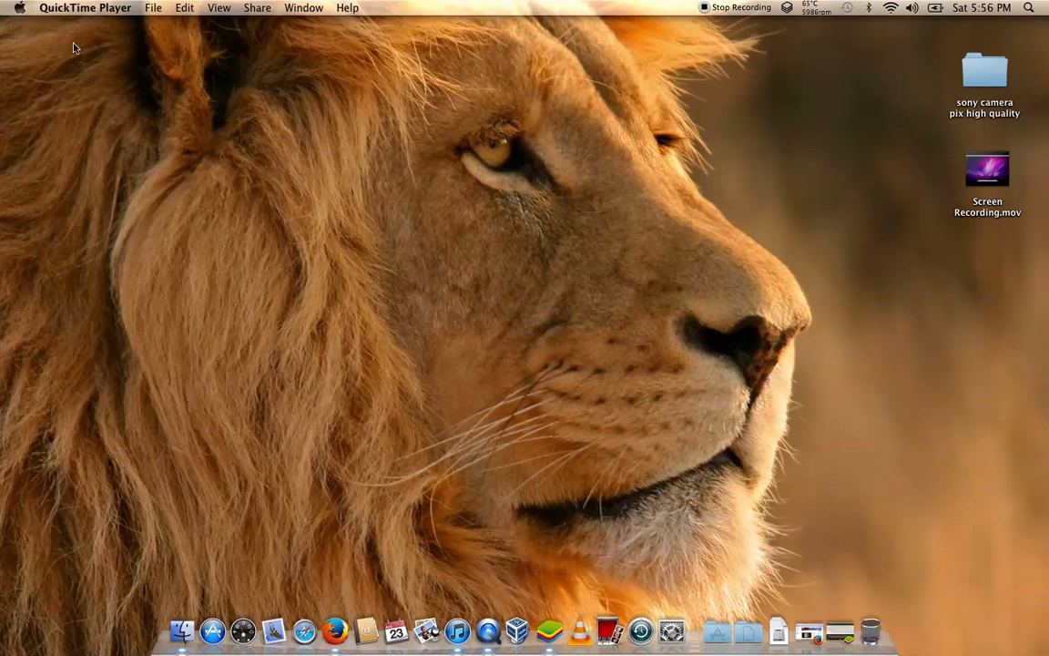
# - Show About This Mac from the Apple menu with OS X version and hardware summary
pyautogui.click(18, 7)
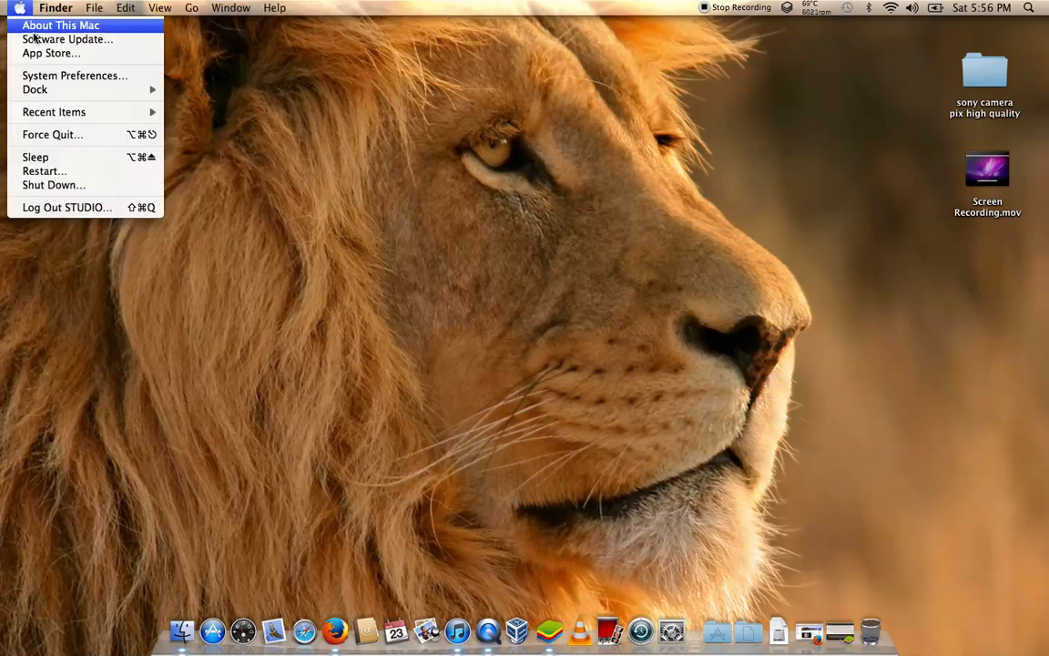
pyautogui.click(62, 26)
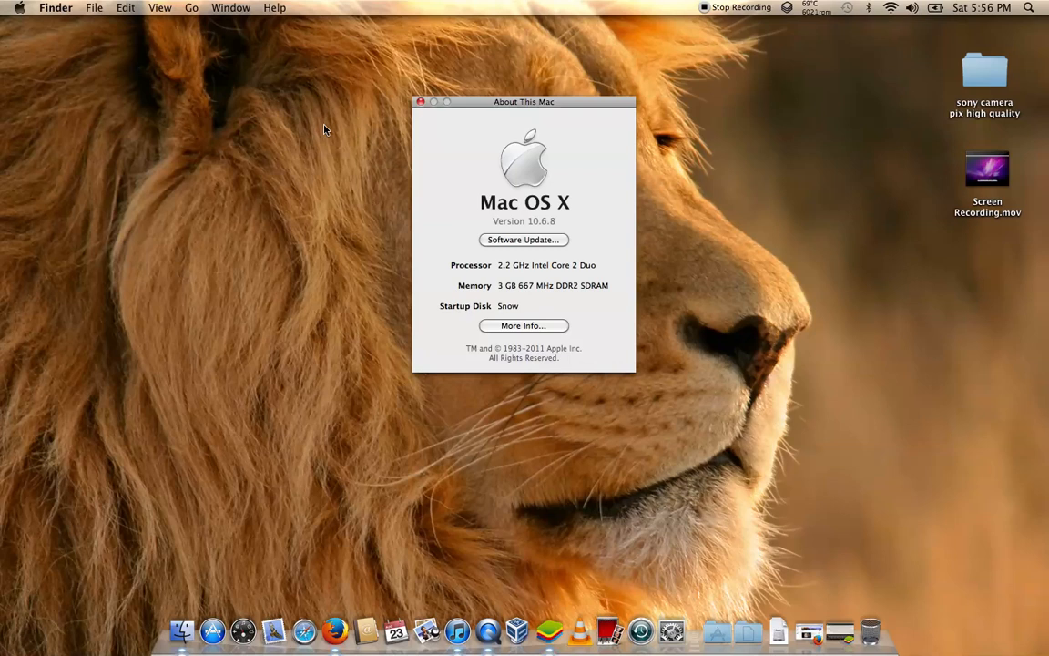
pyautogui.moveTo(536, 303)
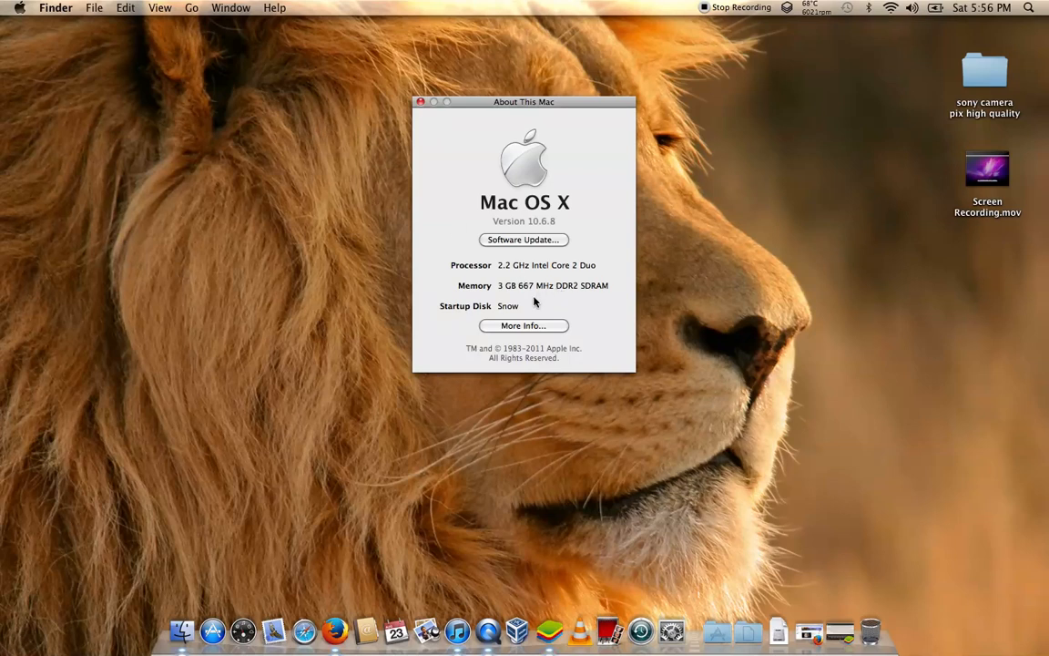
pyautogui.moveTo(594, 288)
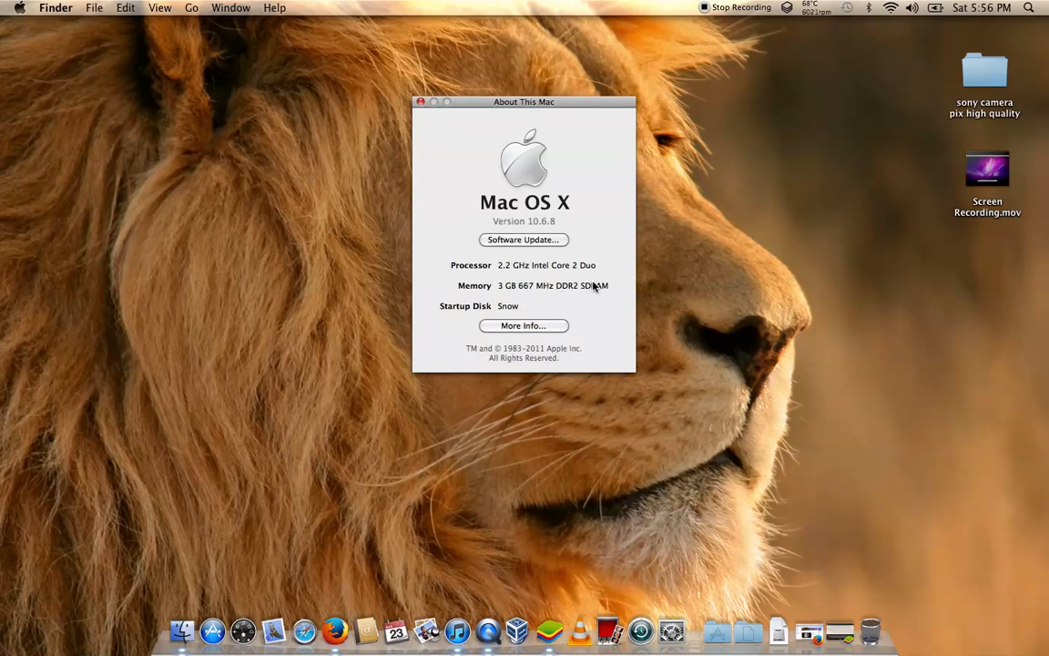
pyautogui.moveTo(576, 277)
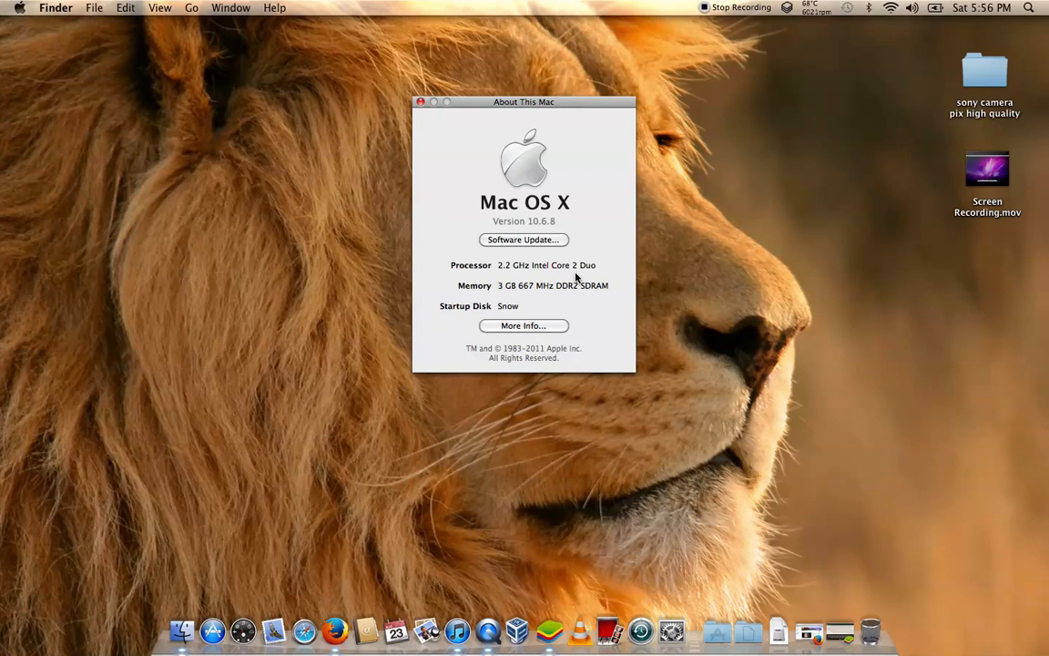
pyautogui.moveTo(565, 300)
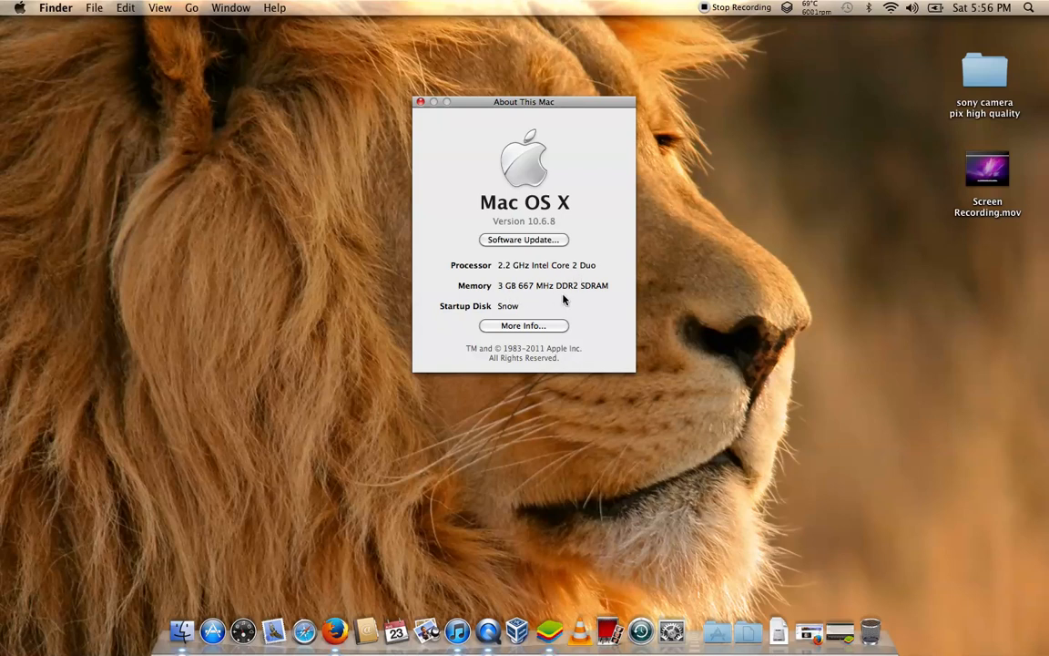
pyautogui.moveTo(605, 281)
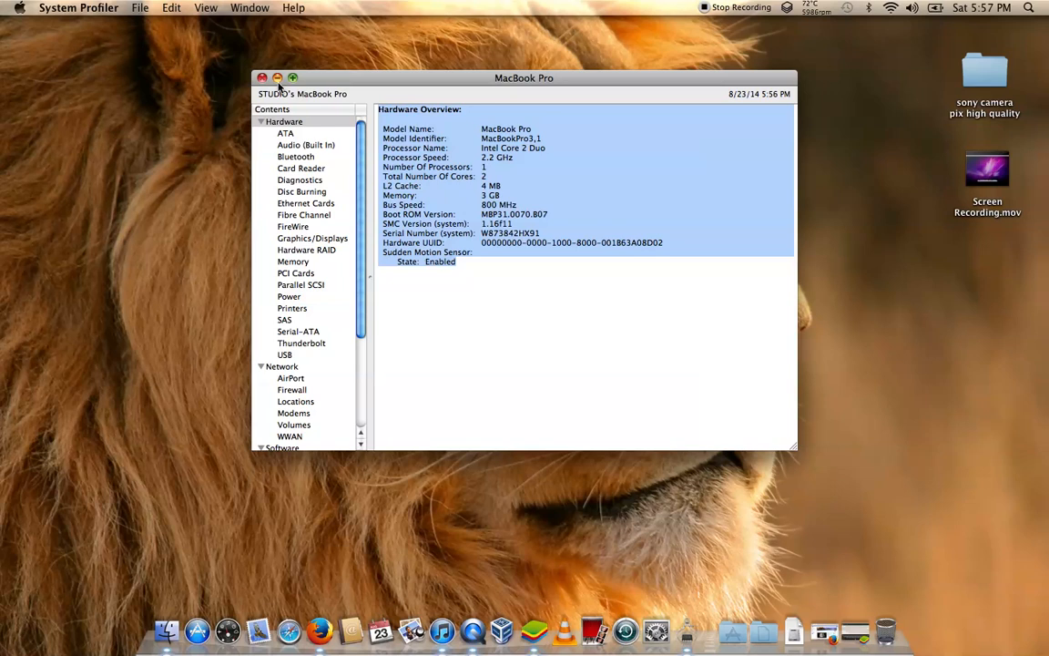
# - Close the hardware report and show smcFanControl's fan speed readings from the menu bar
pyautogui.click(262, 77)
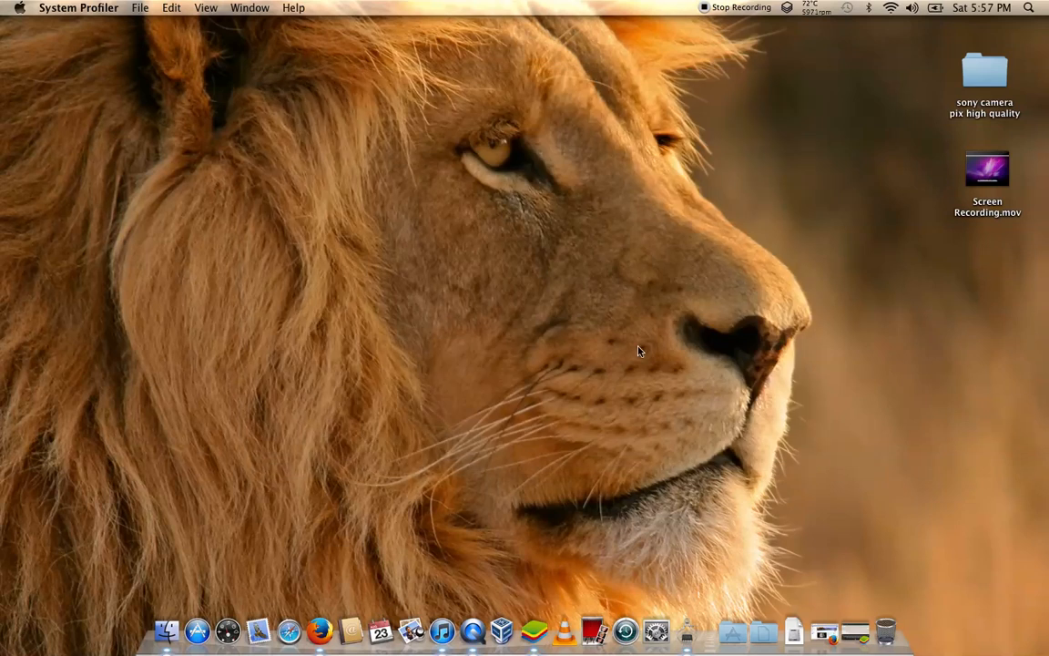
pyautogui.moveTo(576, 357)
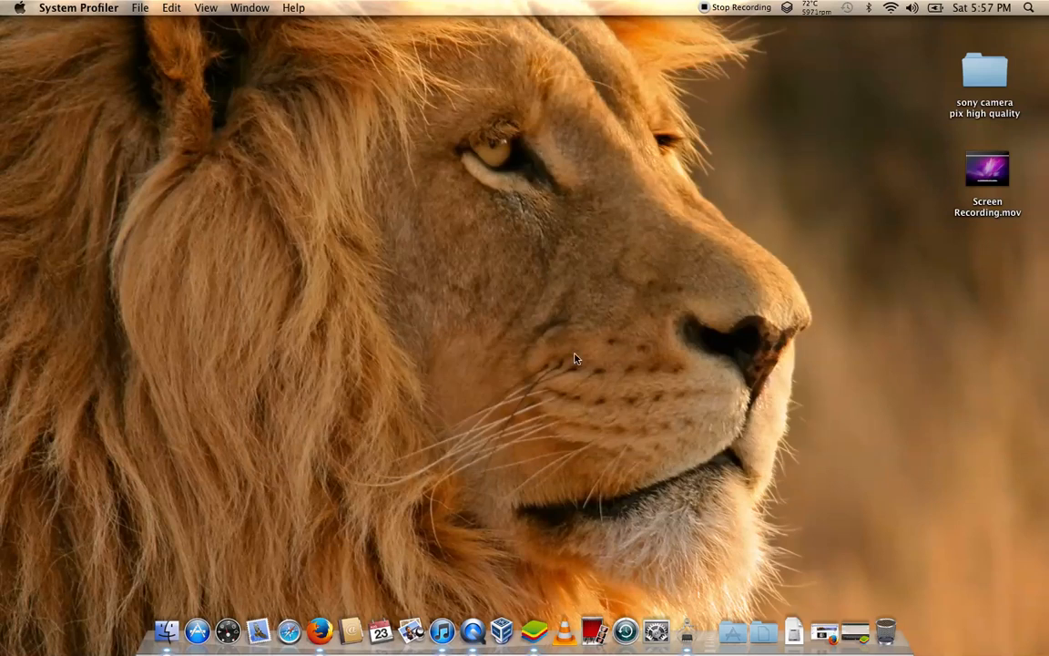
pyautogui.moveTo(462, 317)
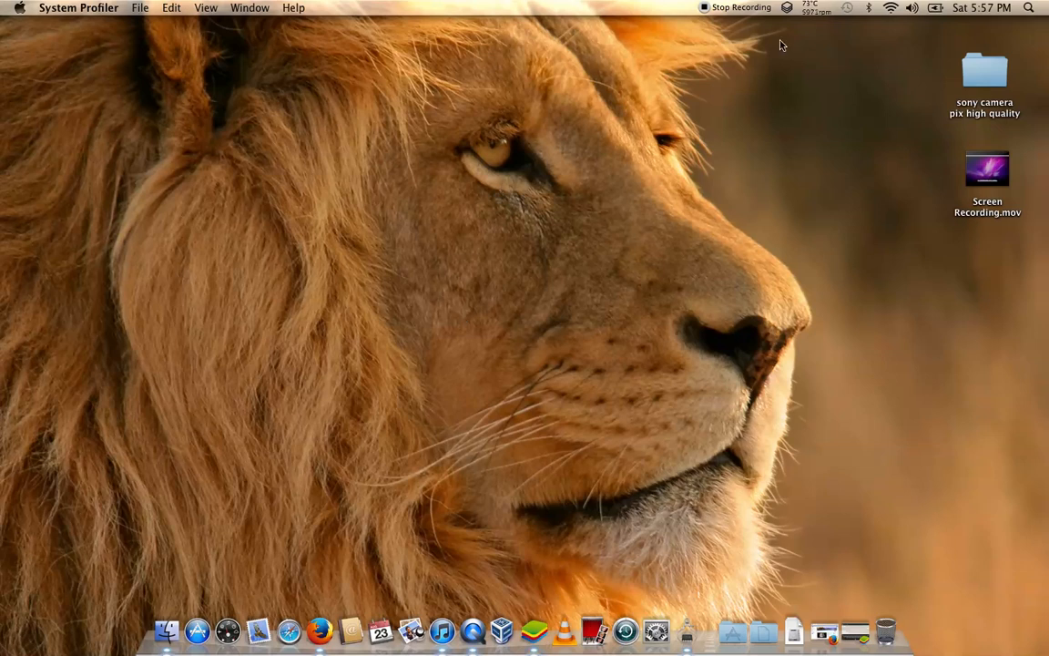
pyautogui.click(815, 7)
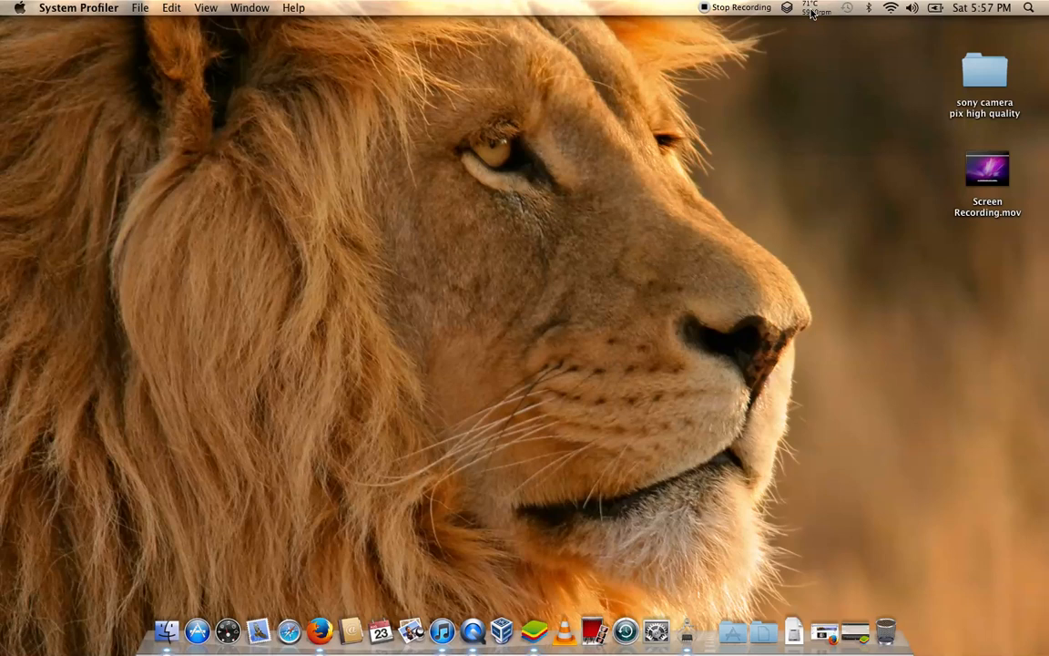
pyautogui.click(811, 11)
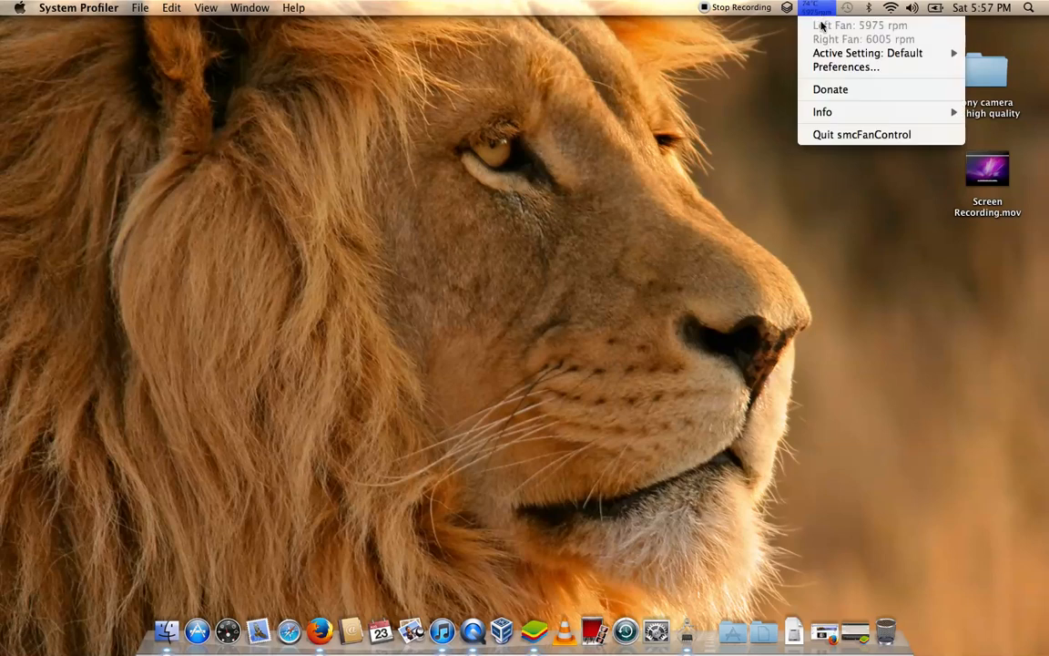
pyautogui.moveTo(867, 53)
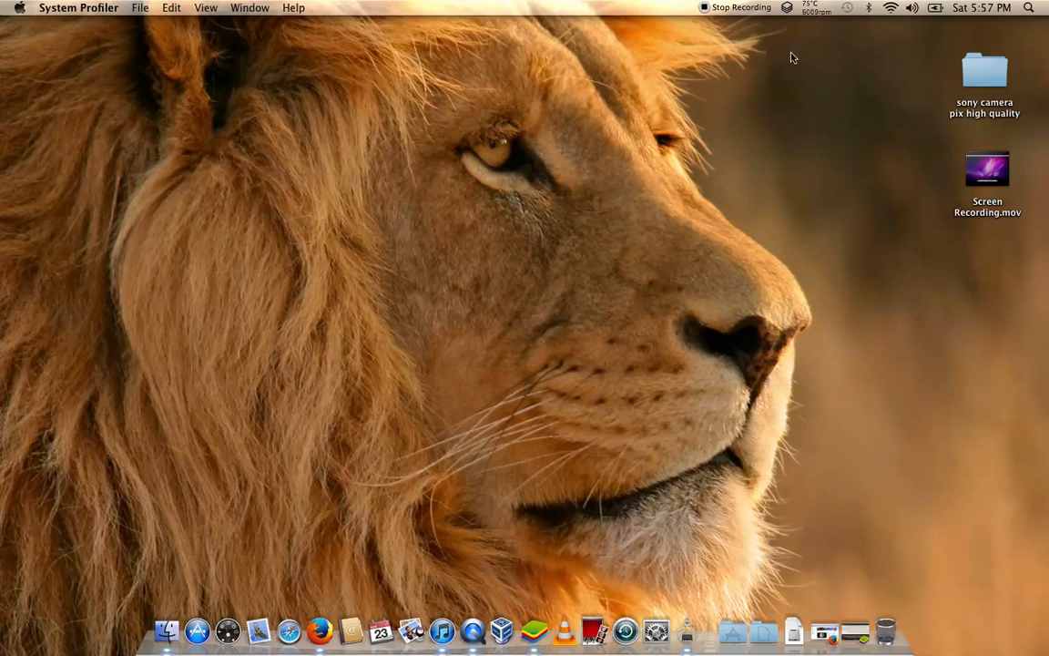
pyautogui.moveTo(788, 47)
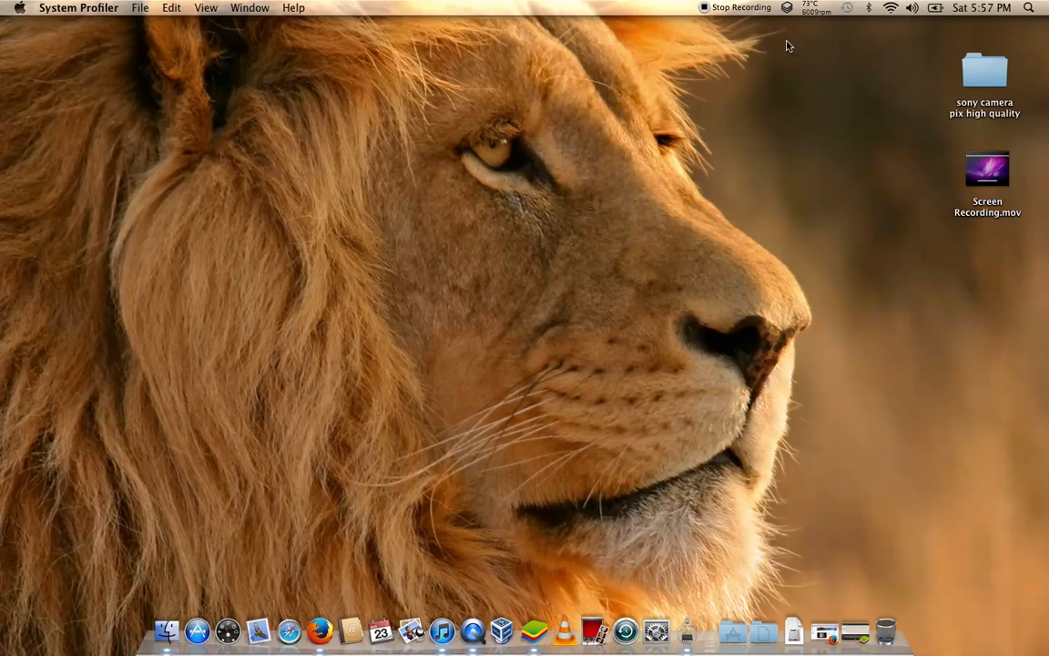
pyautogui.moveTo(371, 240)
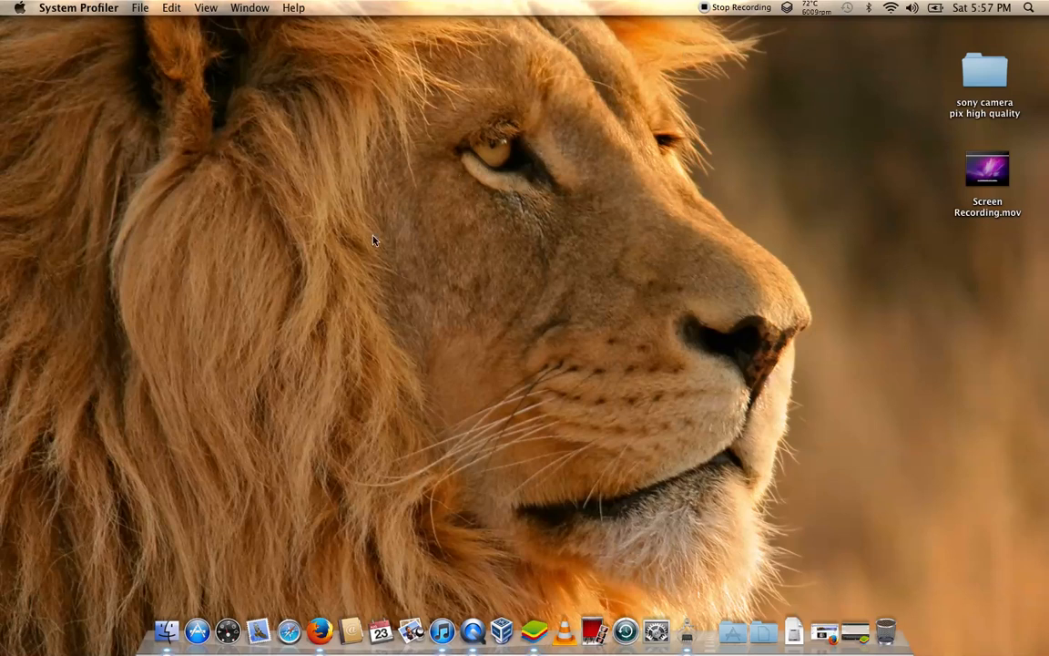
pyautogui.moveTo(459, 306)
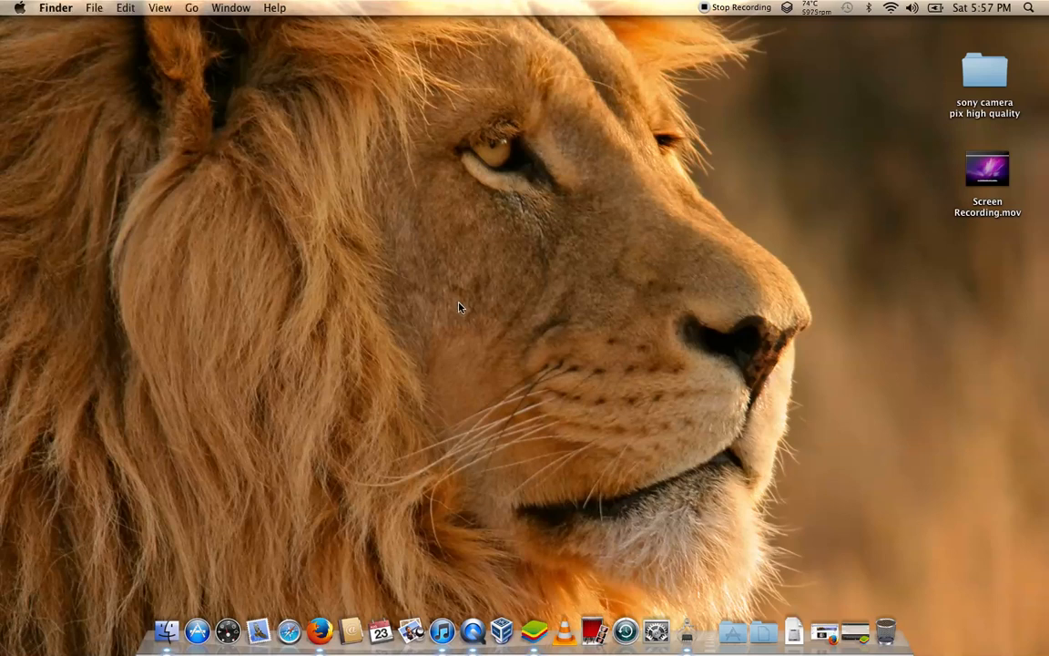
pyautogui.moveTo(536, 630)
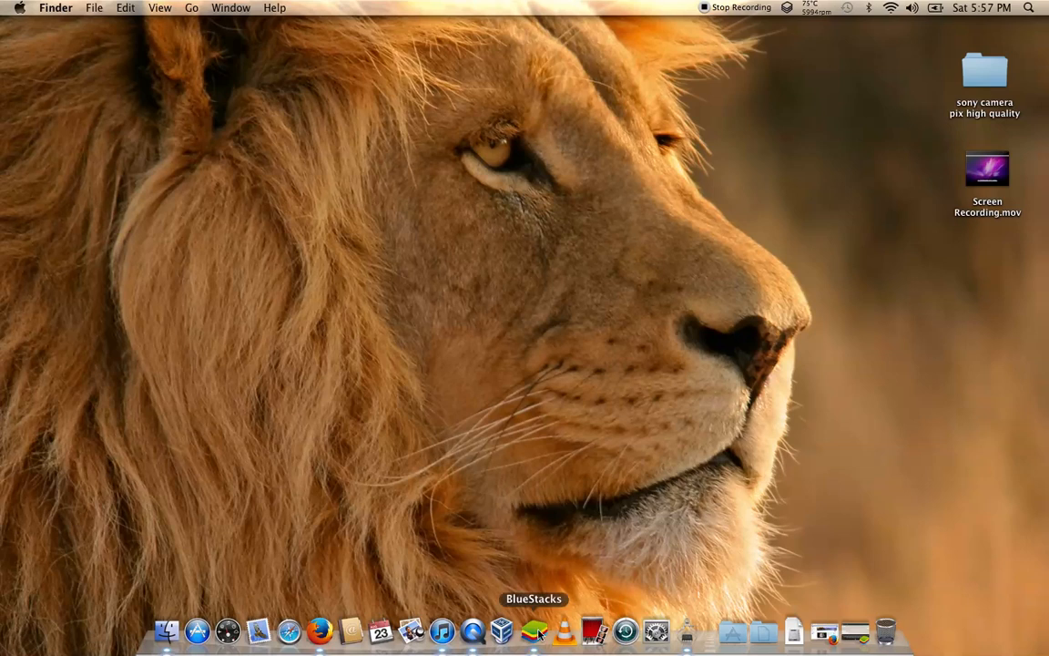
# - Launch BlueStacks from the Dock and return from the WhatsApp chat to the home screen
pyautogui.click(536, 631)
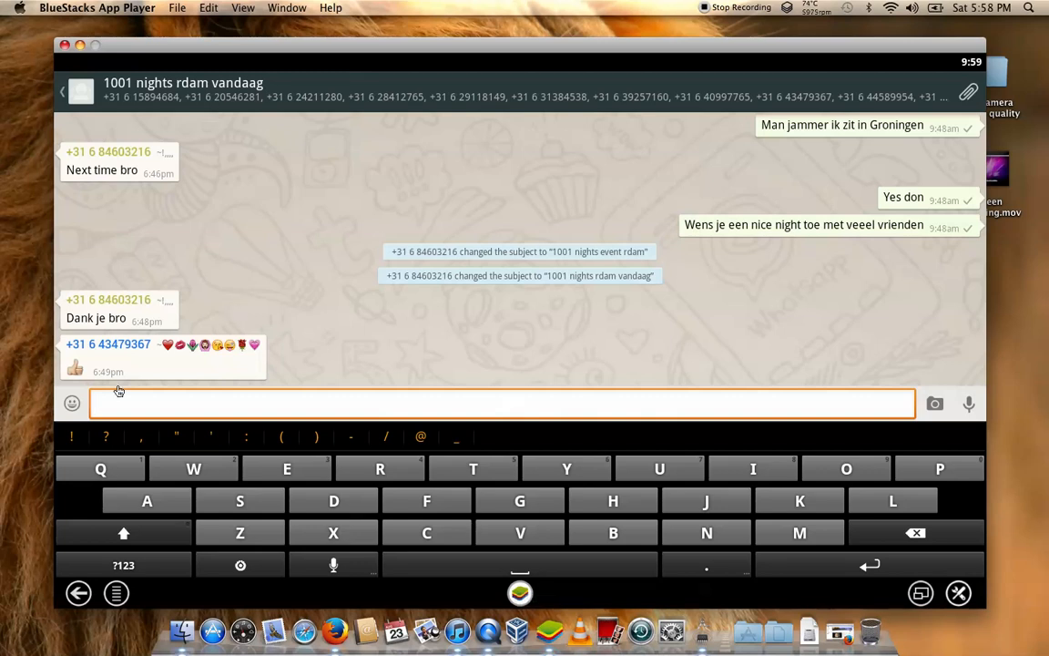
pyautogui.click(79, 594)
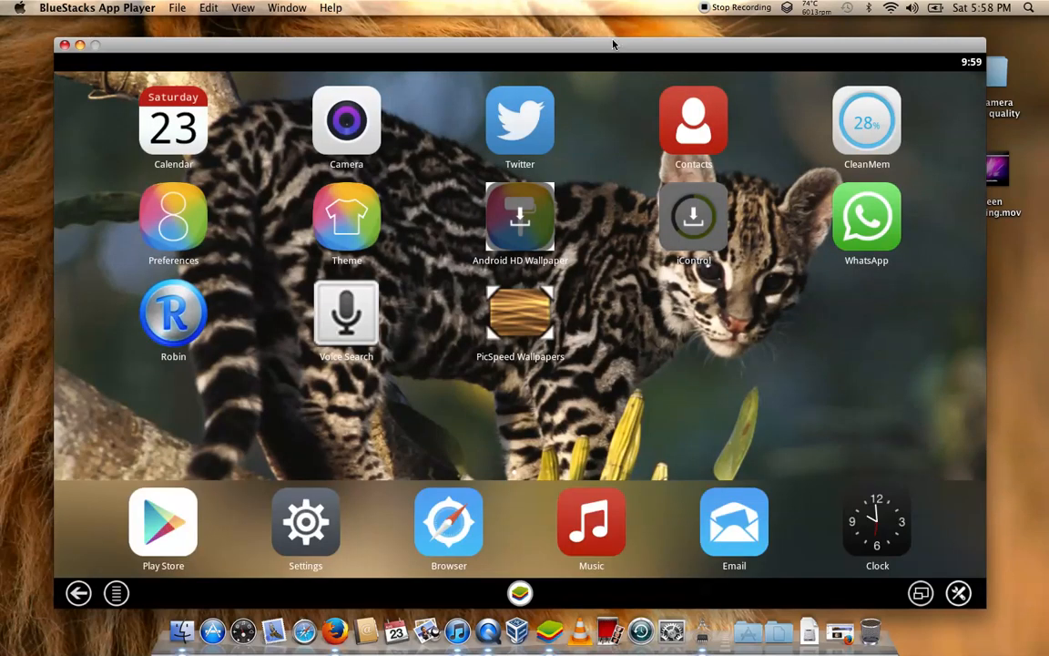
pyautogui.moveTo(902, 587)
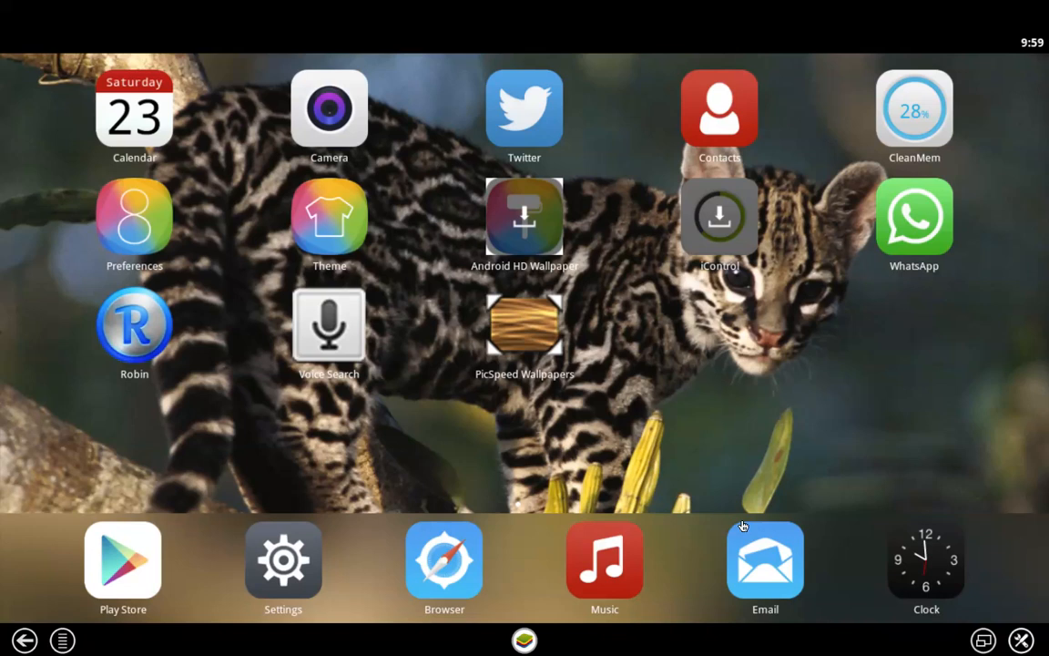
pyautogui.moveTo(773, 415)
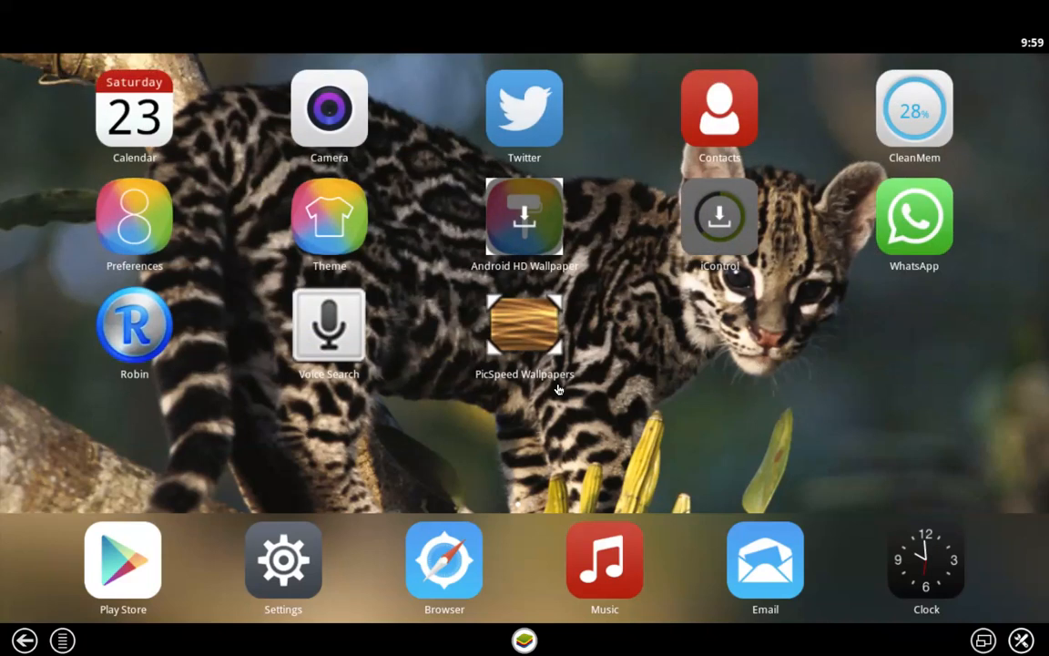
pyautogui.moveTo(856, 568)
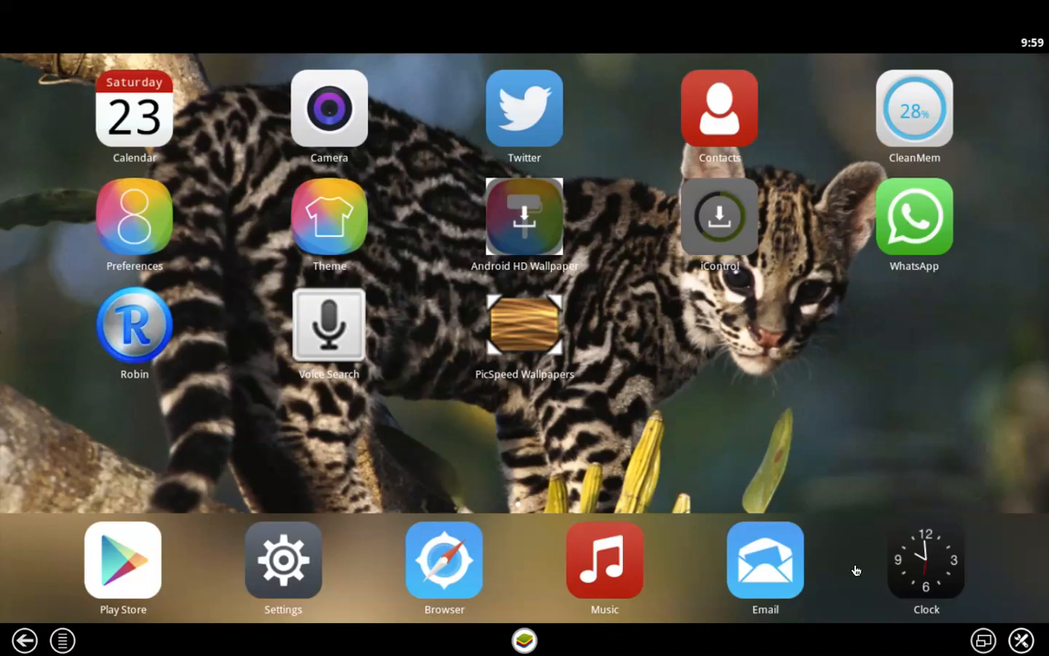
pyautogui.moveTo(814, 518)
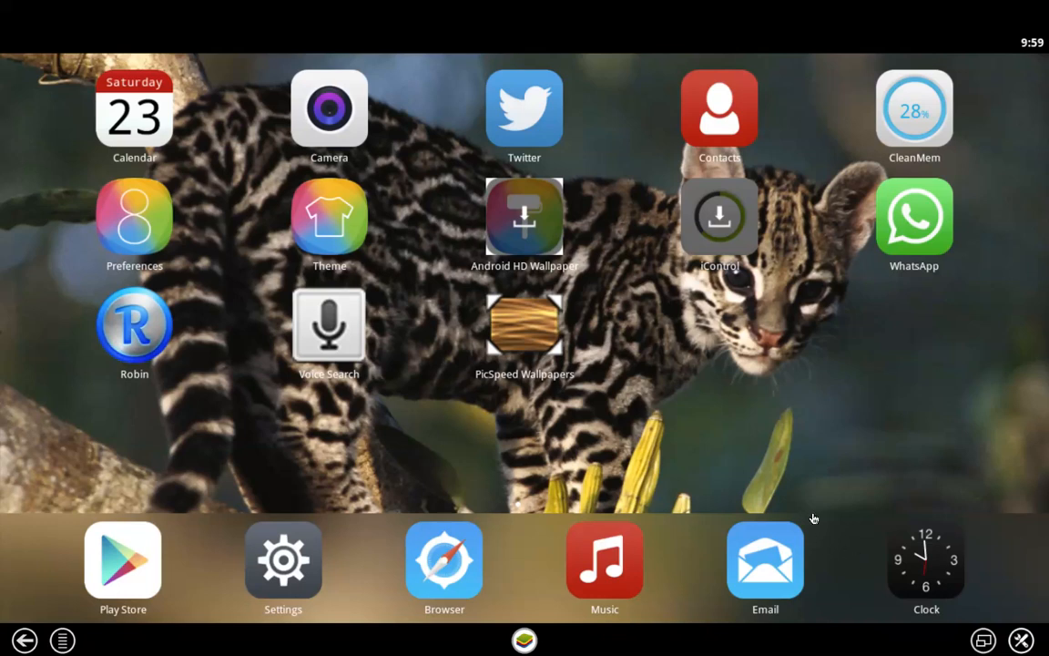
pyautogui.moveTo(208, 395)
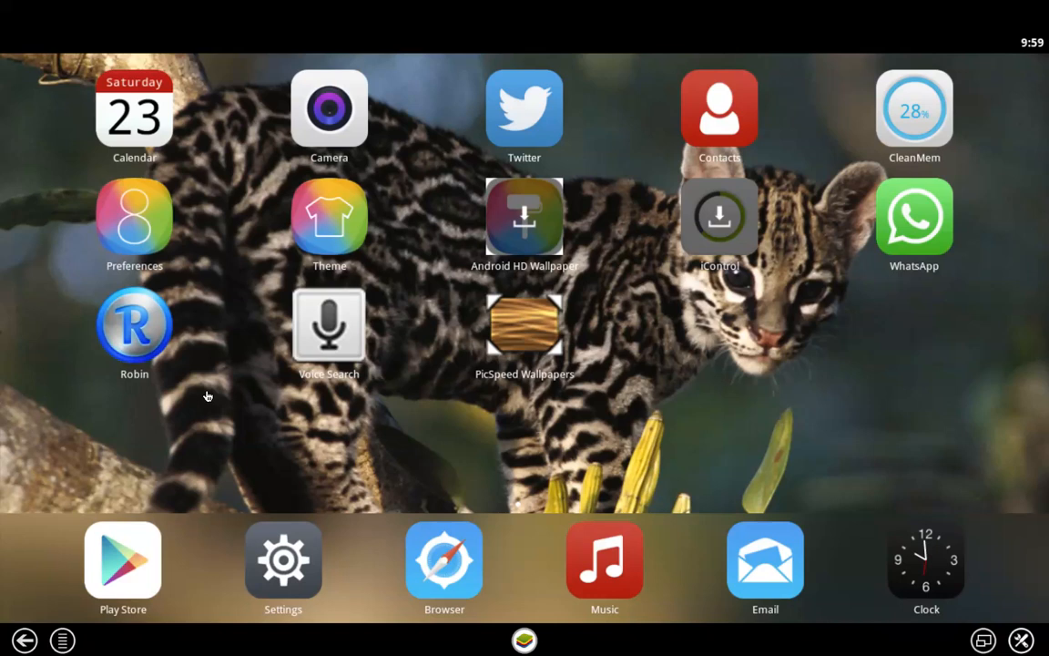
pyautogui.moveTo(127, 564)
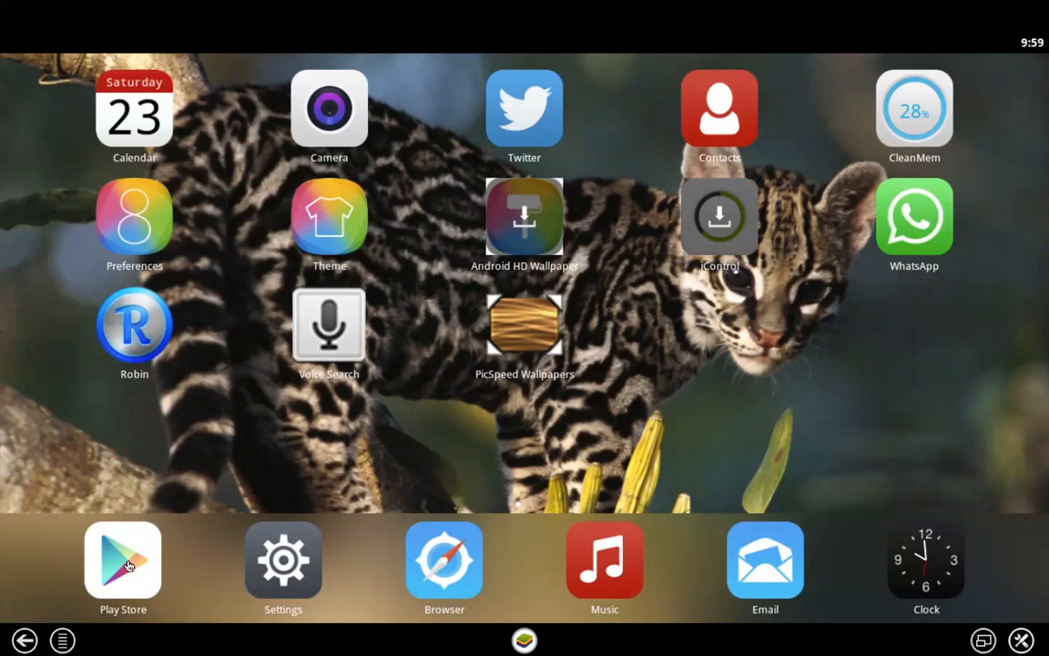
pyautogui.moveTo(113, 208)
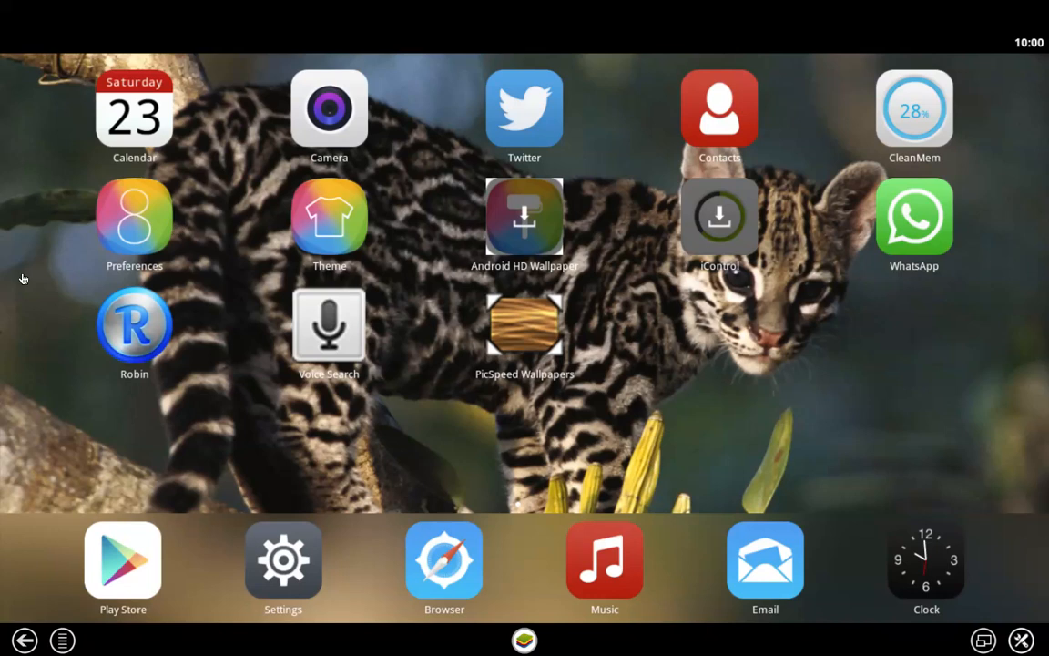
pyautogui.moveTo(247, 354)
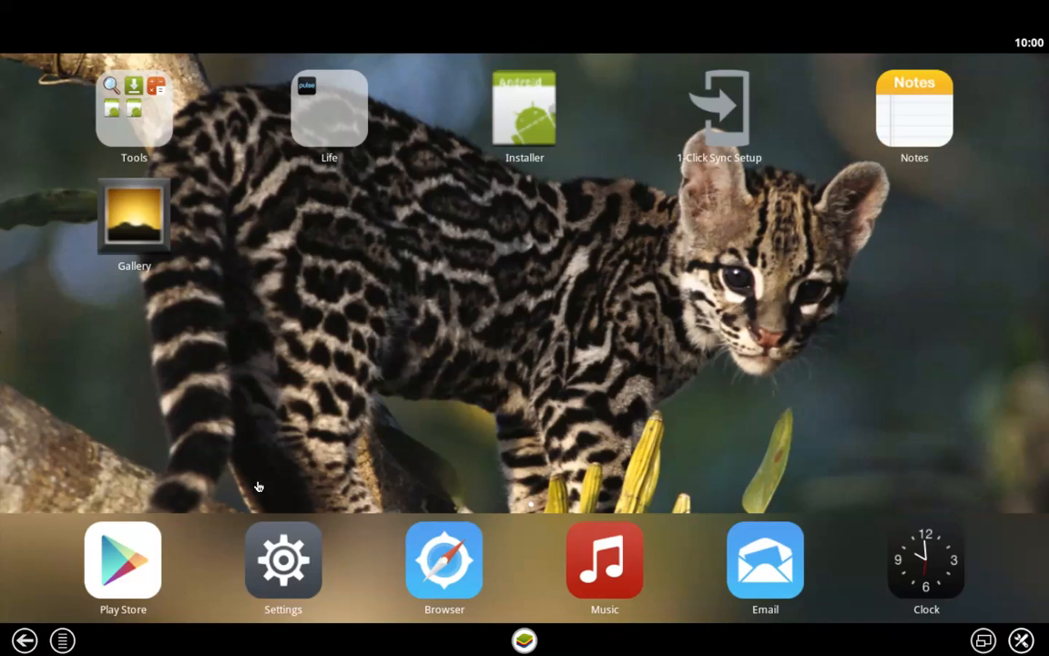
pyautogui.moveTo(472, 412)
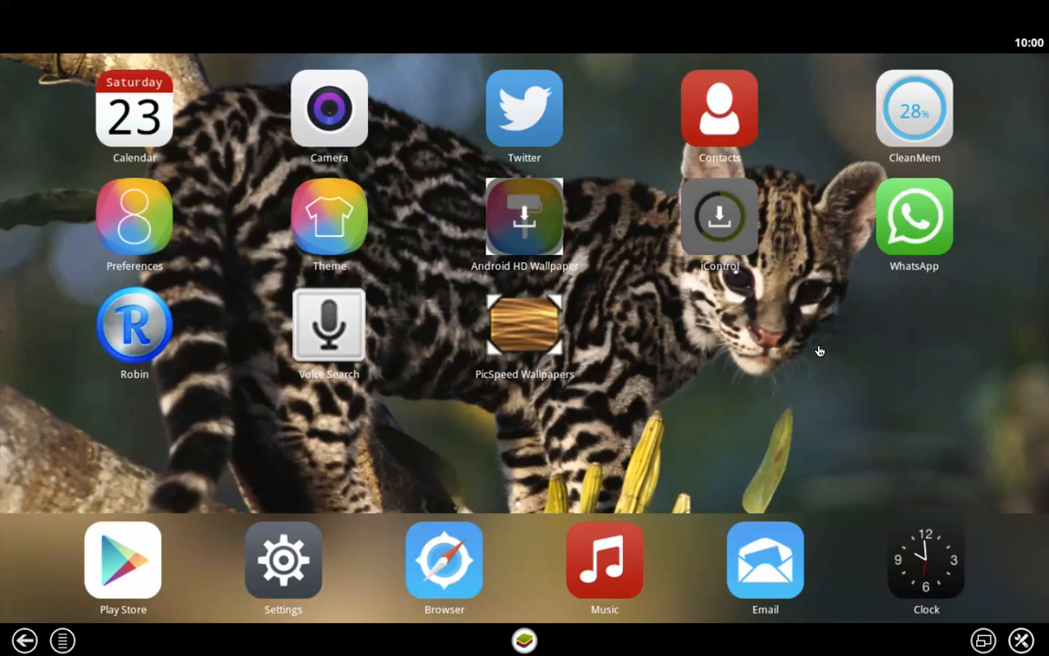
pyautogui.moveTo(884, 372)
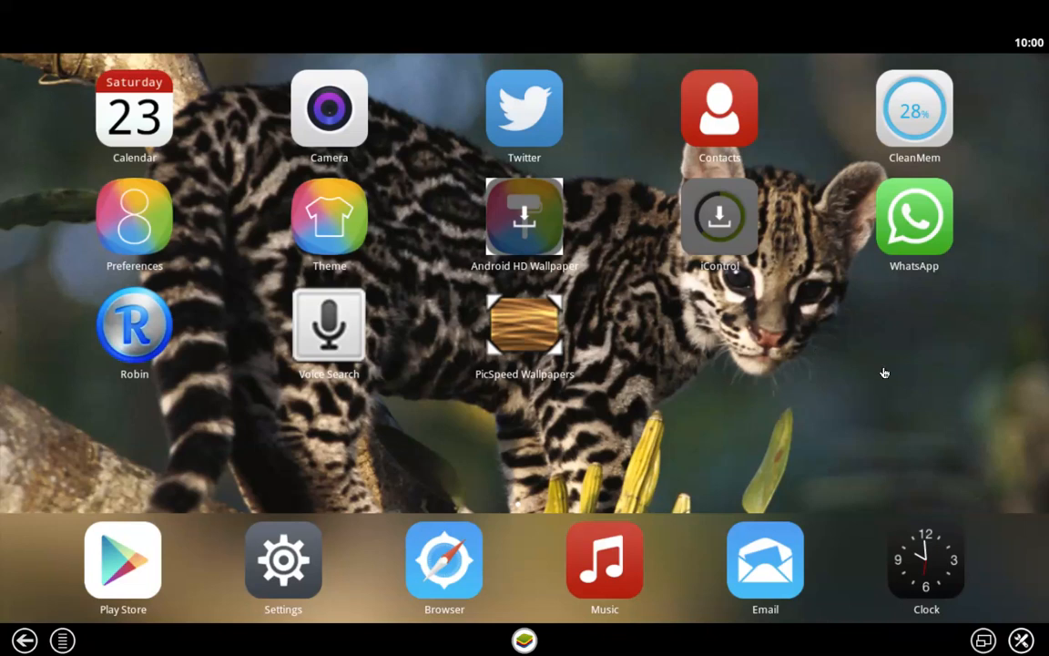
pyautogui.moveTo(889, 381)
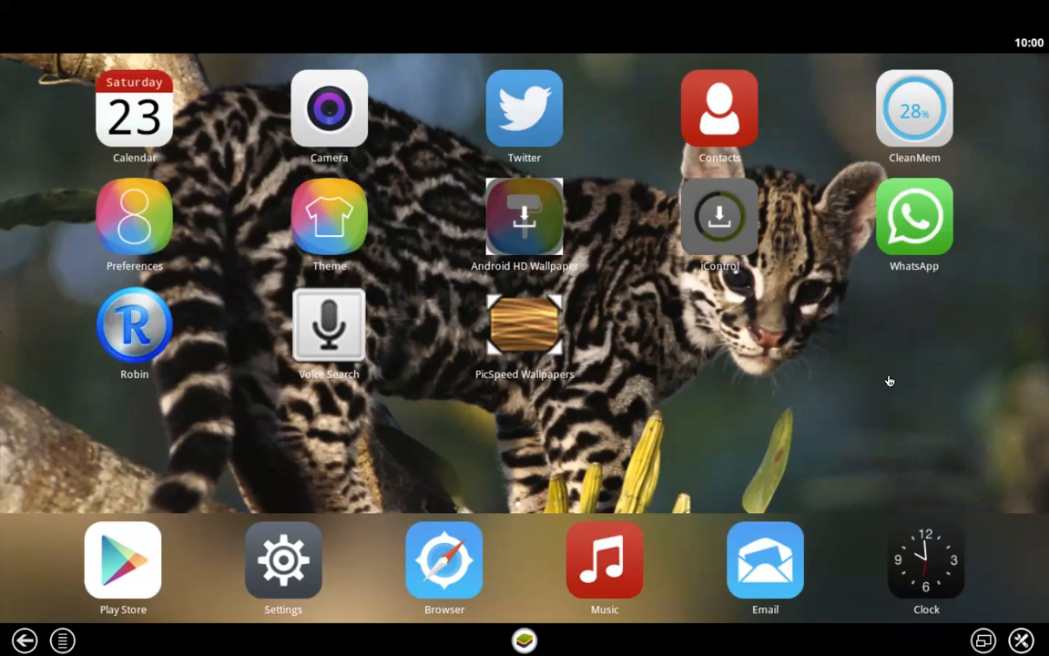
pyautogui.moveTo(609, 417)
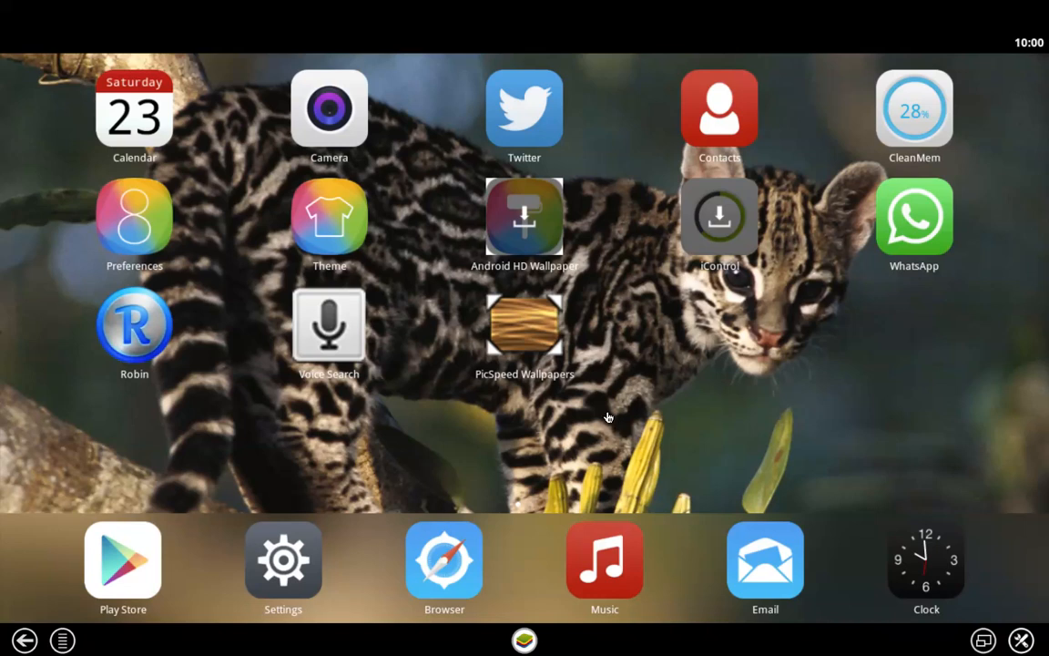
pyautogui.moveTo(703, 417)
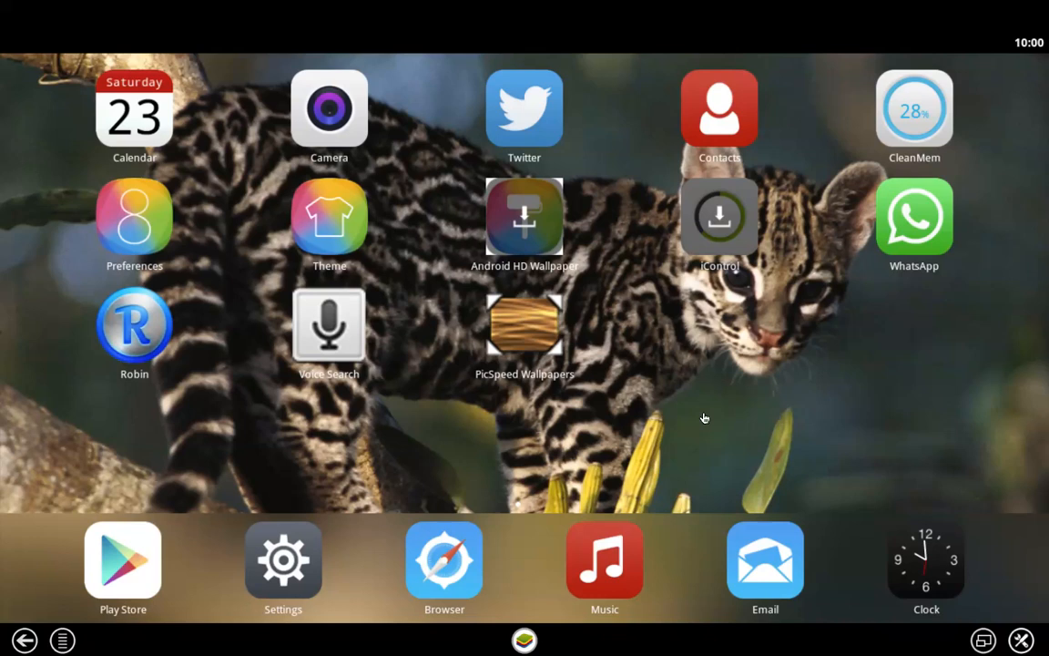
pyautogui.moveTo(207, 368)
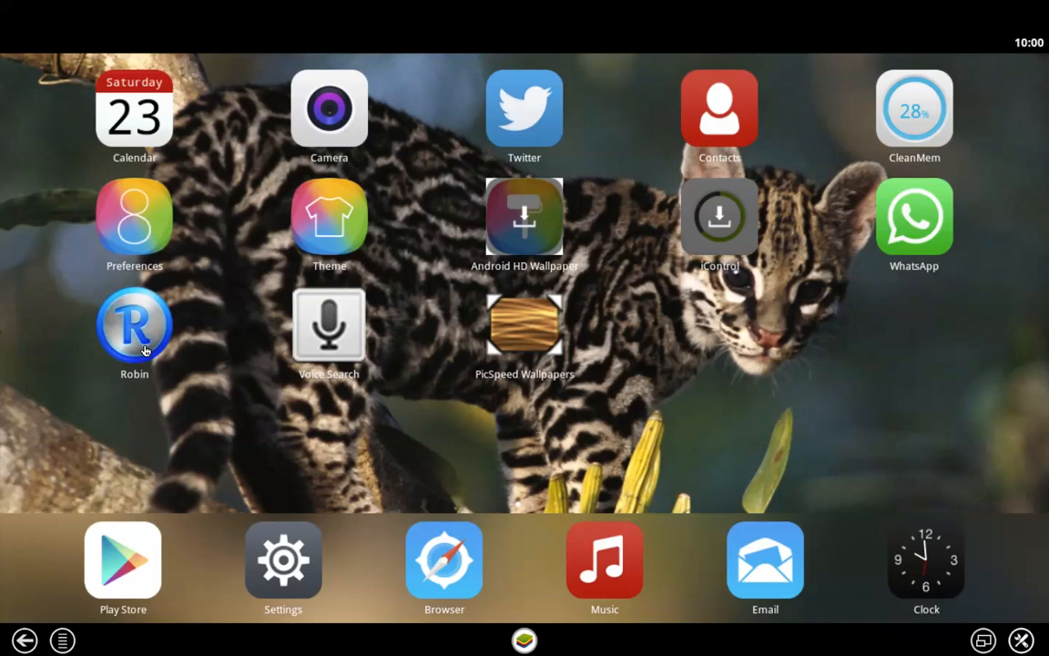
pyautogui.moveTo(186, 348)
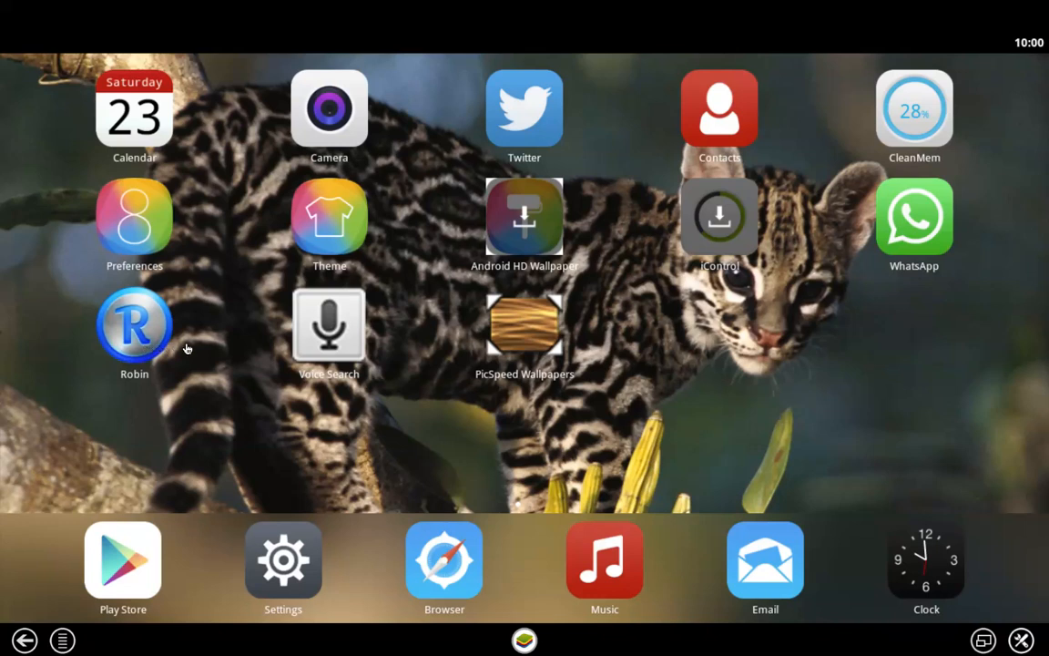
pyautogui.moveTo(193, 364)
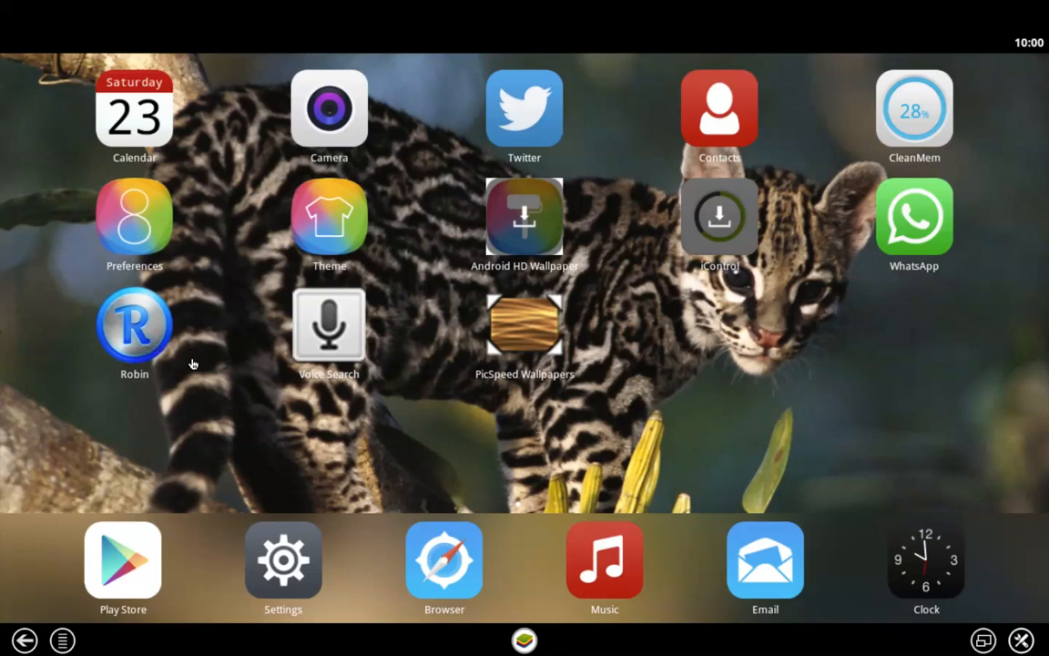
pyautogui.moveTo(121, 336)
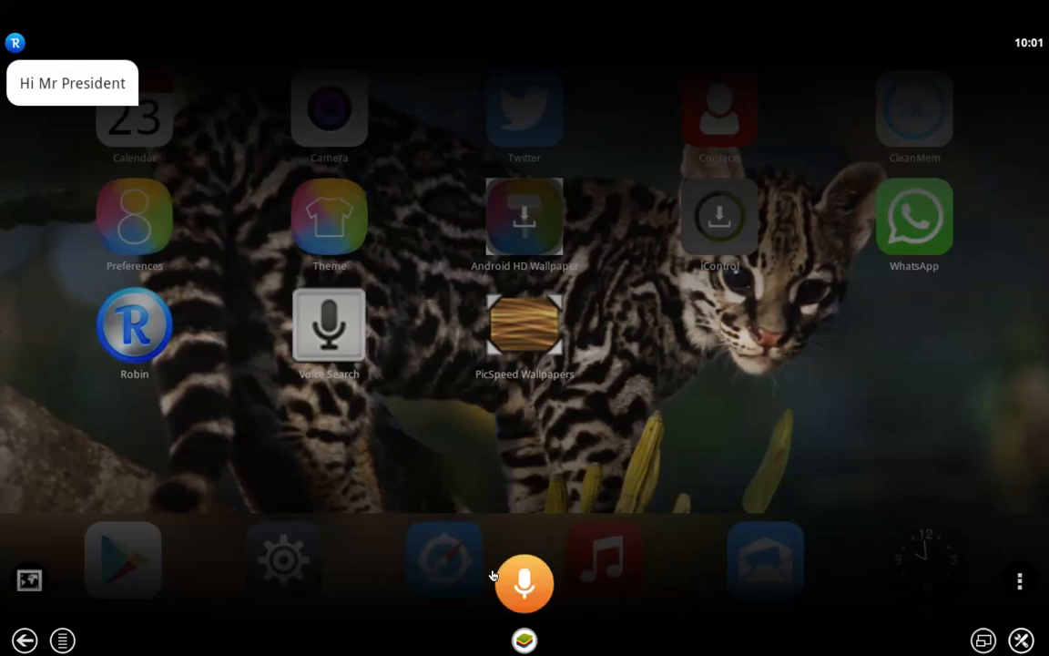
pyautogui.moveTo(415, 576)
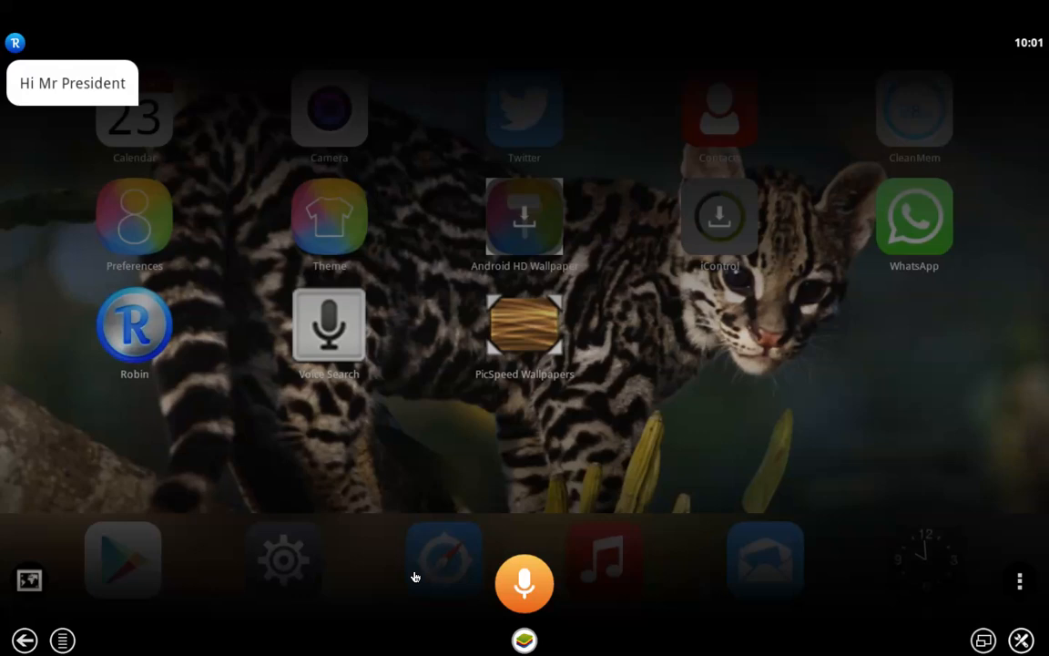
# - Launch the Robin voice assistant from the home screen
pyautogui.click(525, 583)
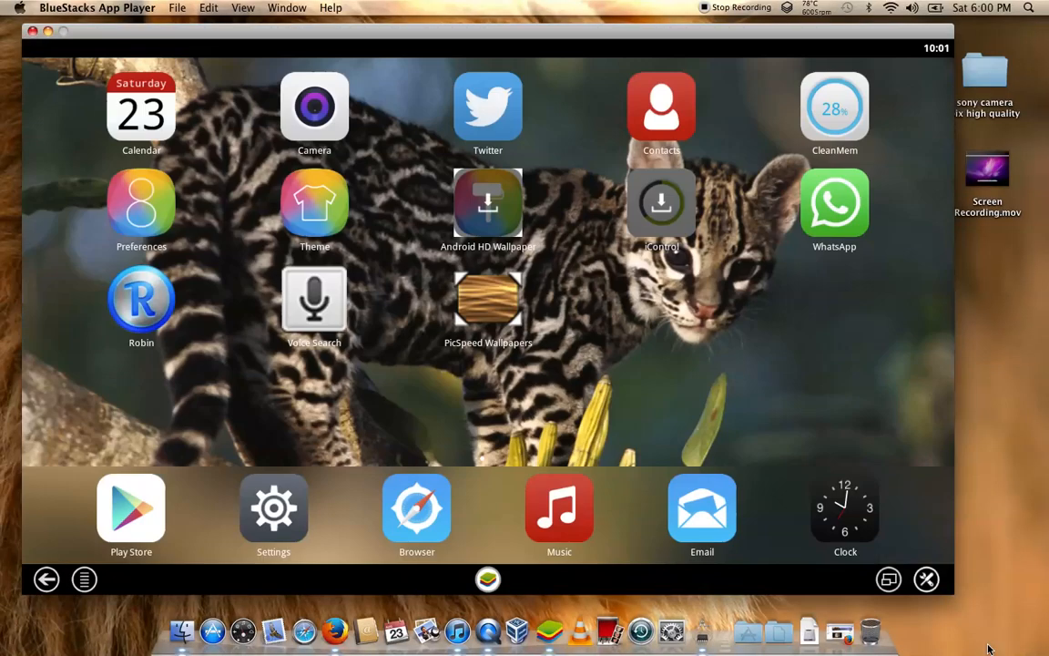
pyautogui.moveTo(776, 516)
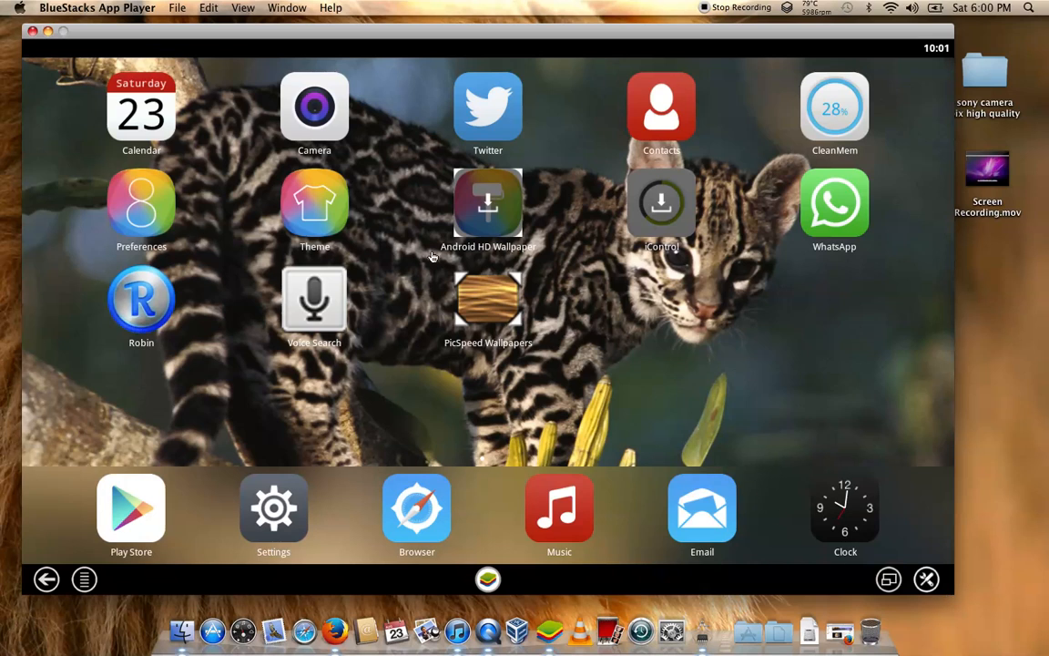
pyautogui.moveTo(583, 271)
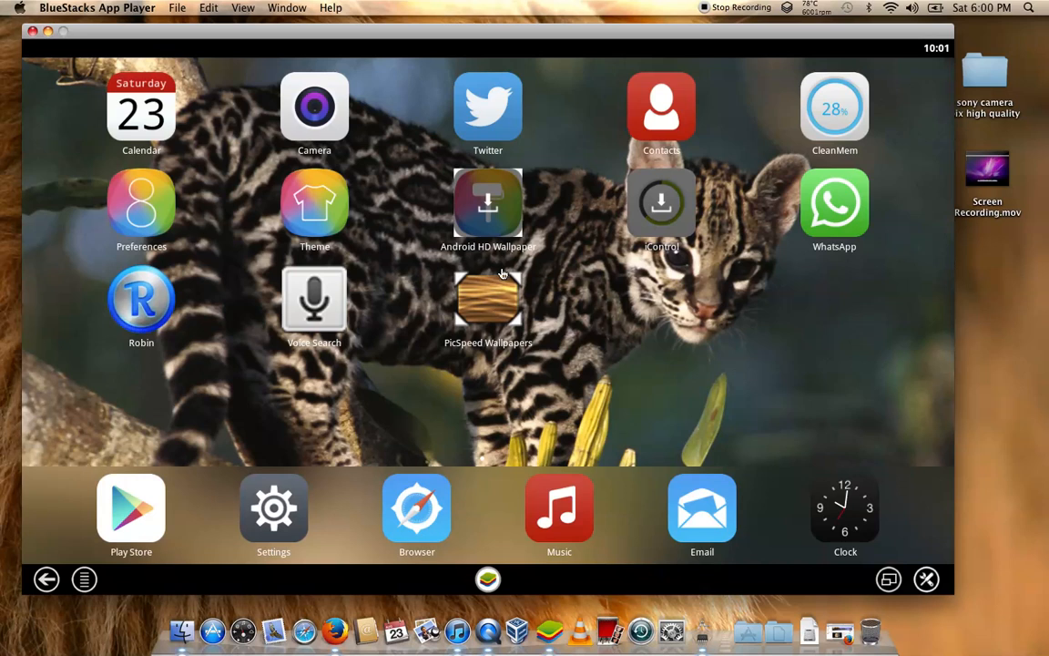
pyautogui.moveTo(818, 19)
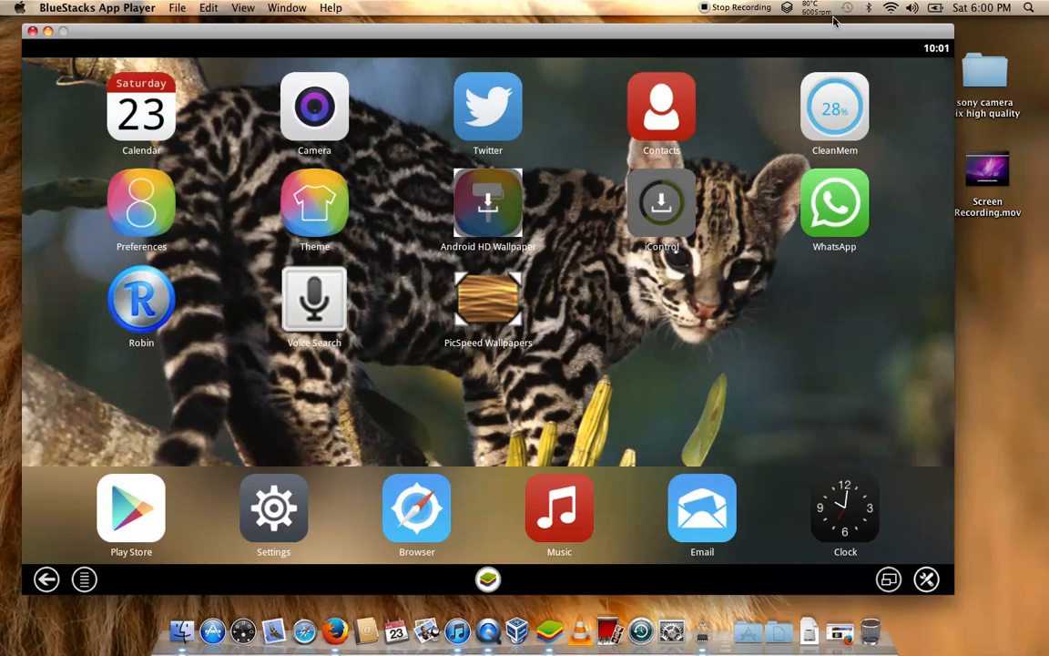
pyautogui.moveTo(835, 24)
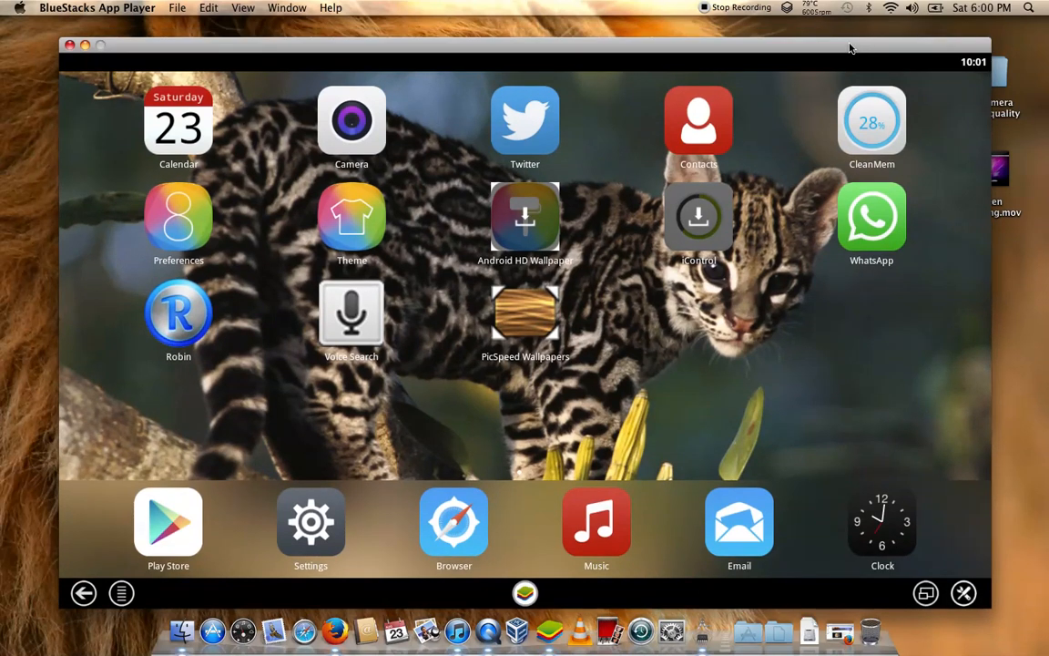
pyautogui.moveTo(761, 18)
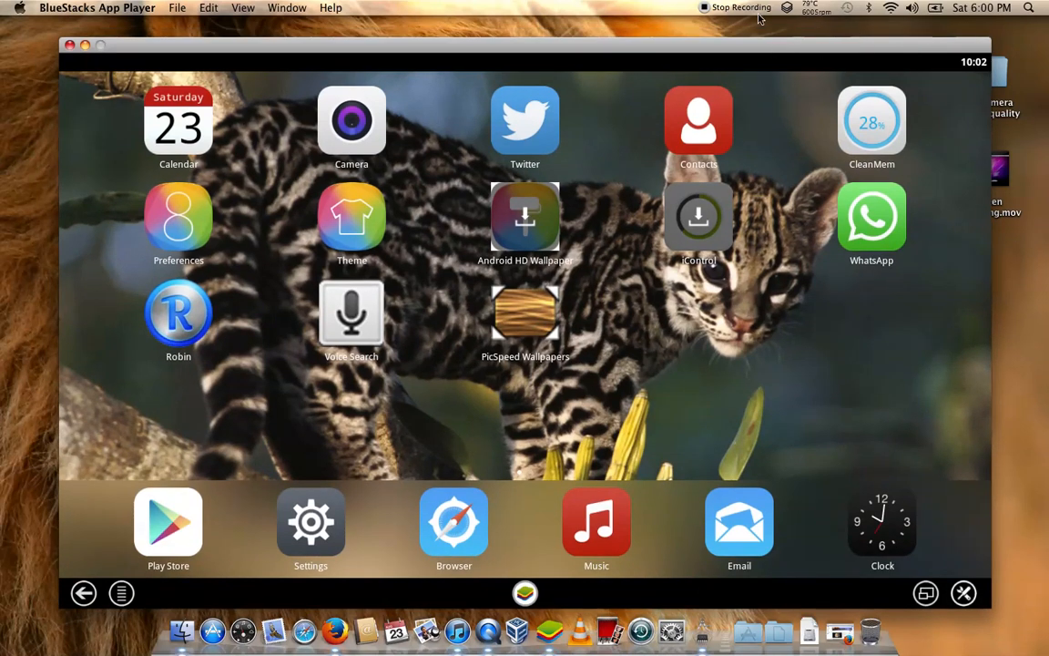
pyautogui.moveTo(709, 80)
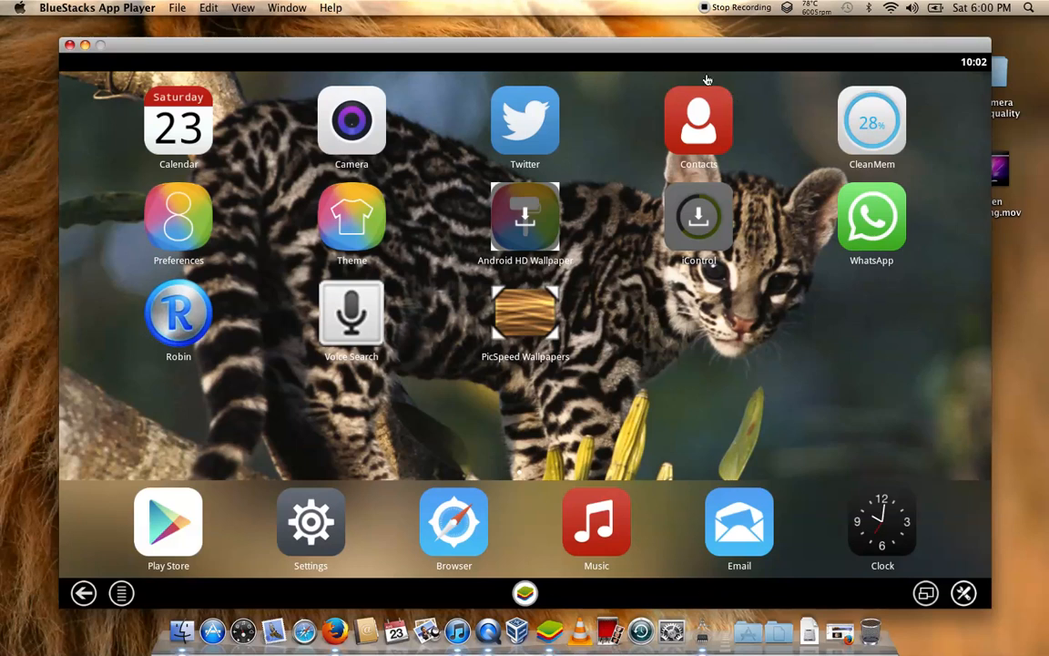
pyautogui.moveTo(278, 87)
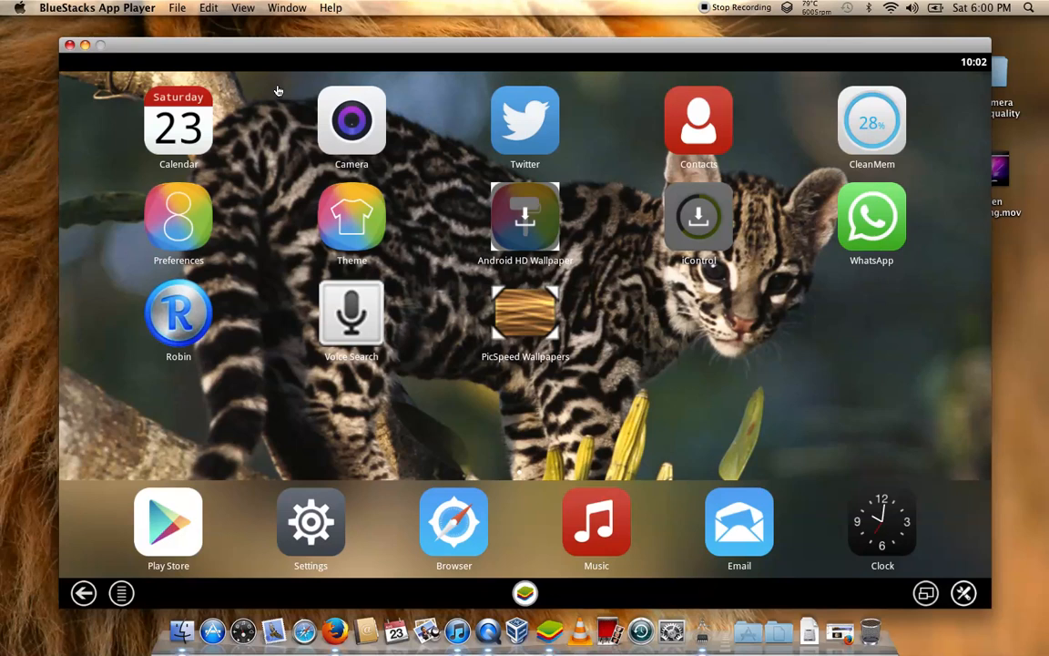
pyautogui.moveTo(619, 320)
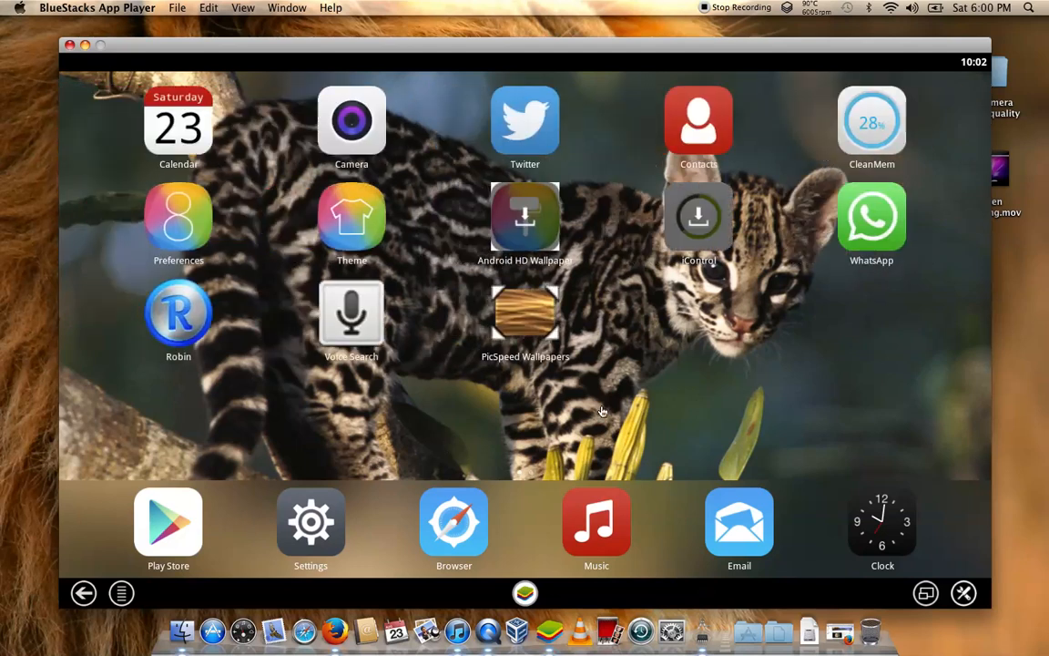
pyautogui.moveTo(838, 303)
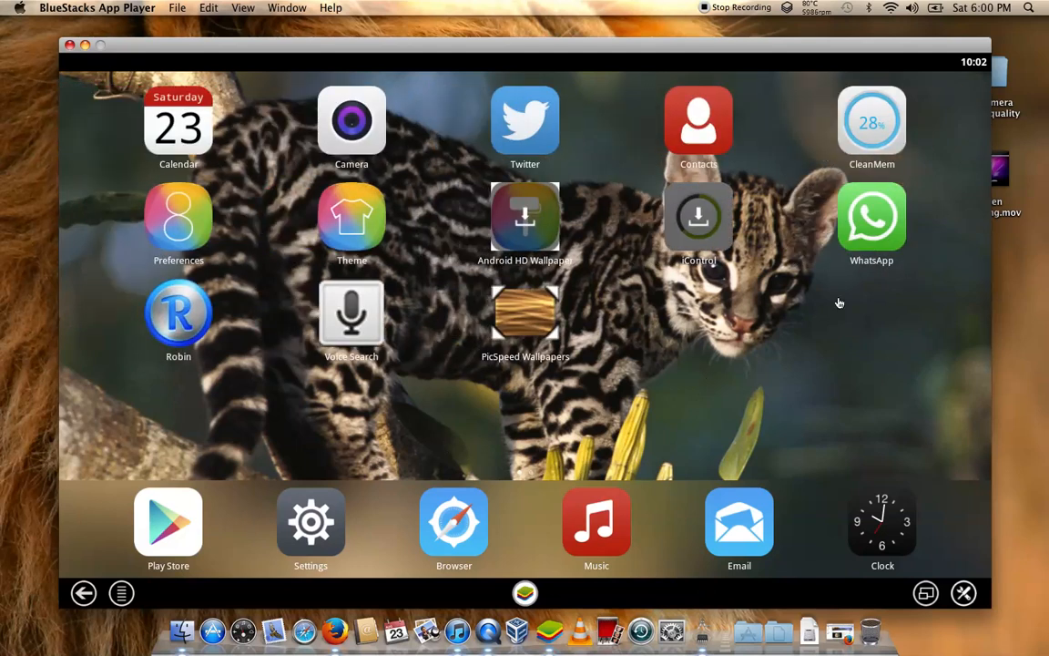
pyautogui.moveTo(514, 404)
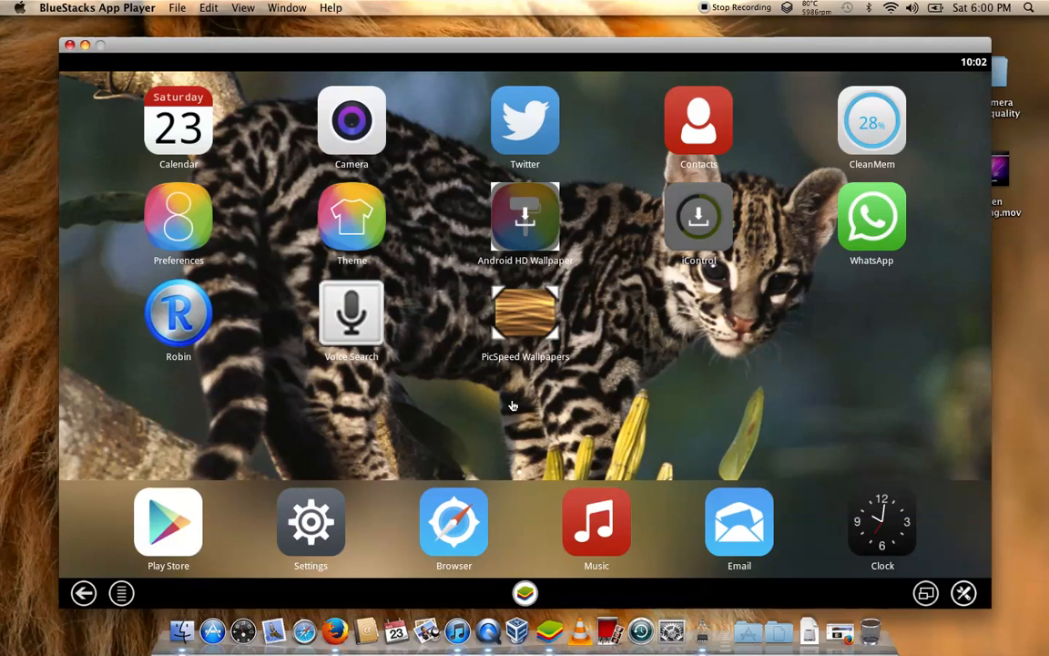
pyautogui.moveTo(550, 433)
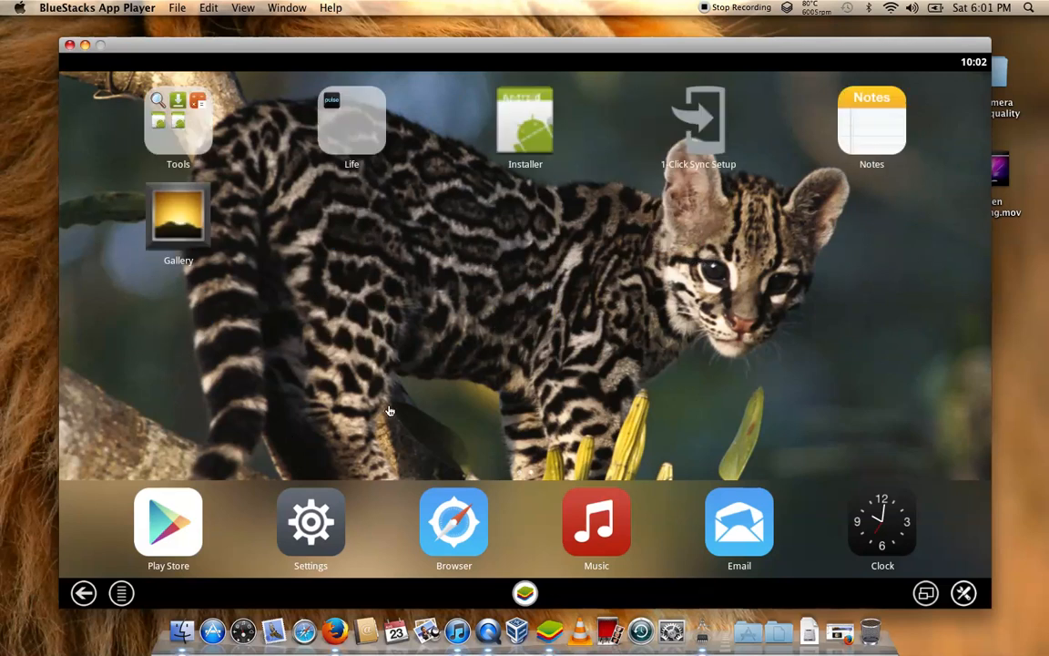
pyautogui.moveTo(352, 410)
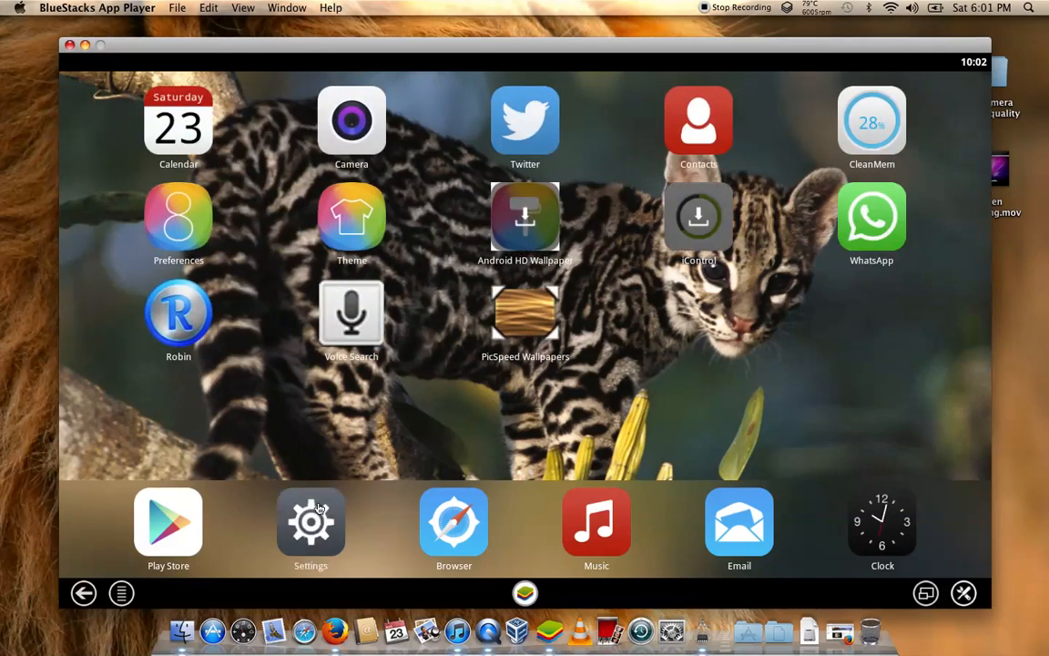
# - Open the Android Settings from the home screen dock
pyautogui.click(309, 521)
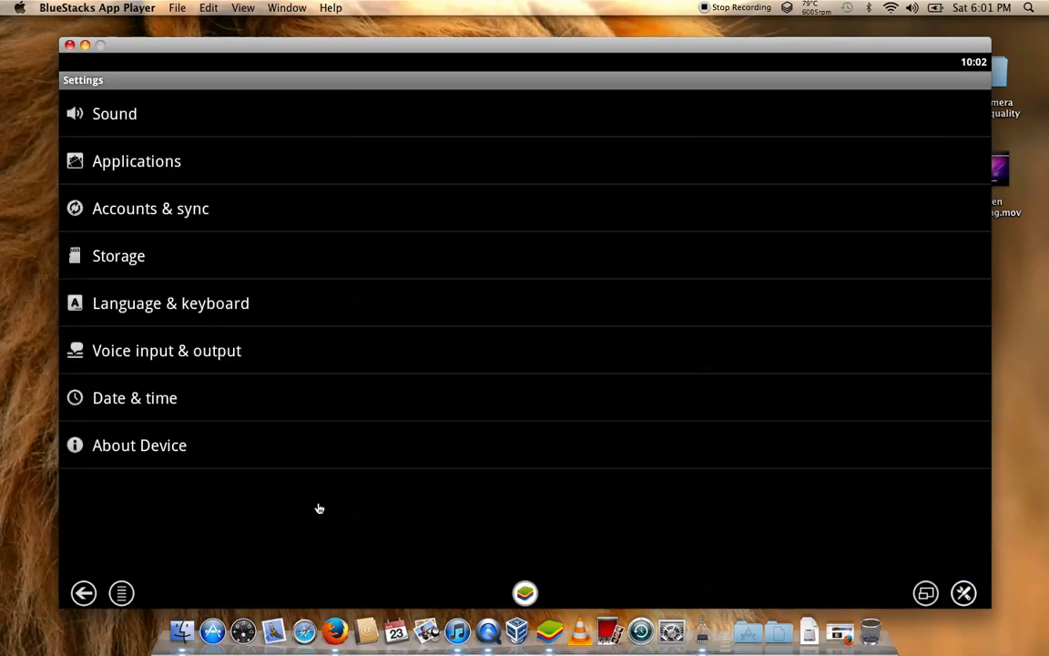
pyautogui.moveTo(301, 452)
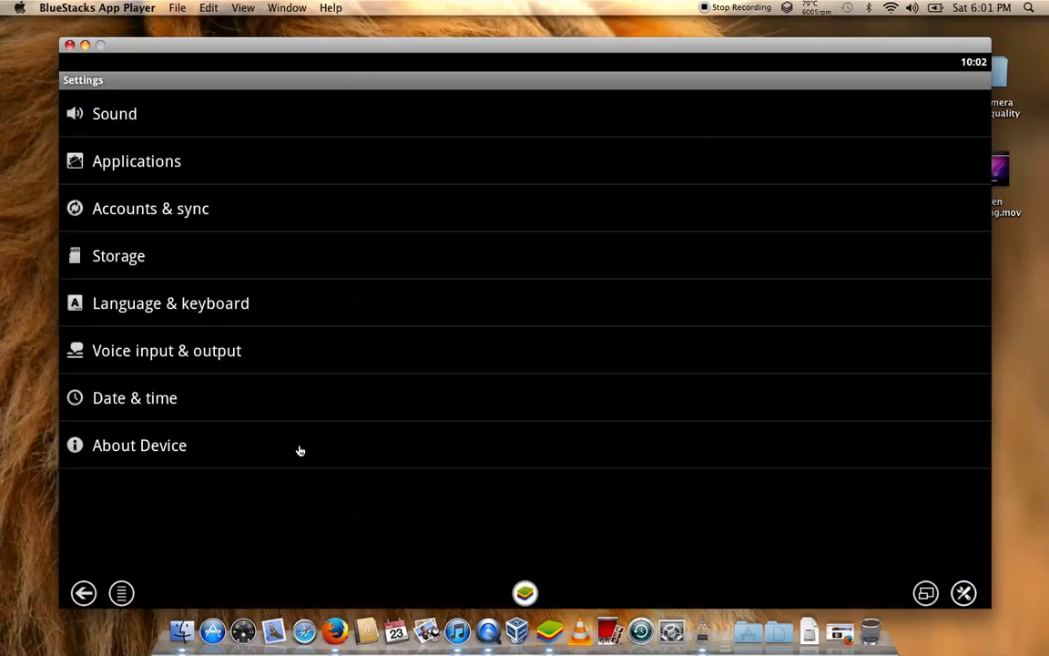
# - View About Device showing Android 2.3.4, then close the BlueStacks window
pyautogui.click(139, 445)
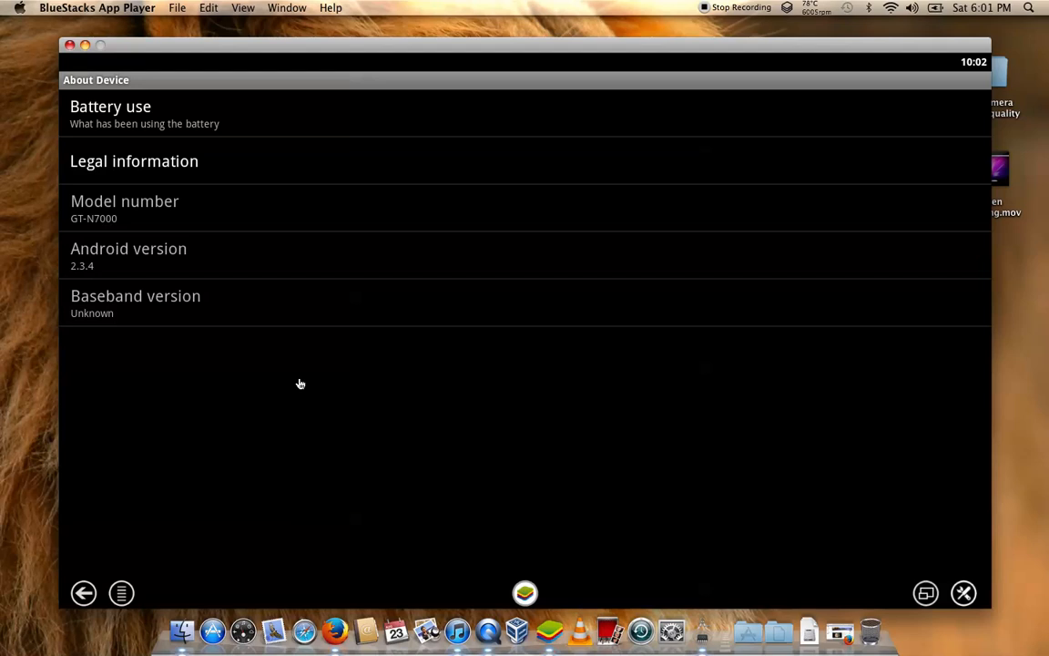
pyautogui.moveTo(119, 229)
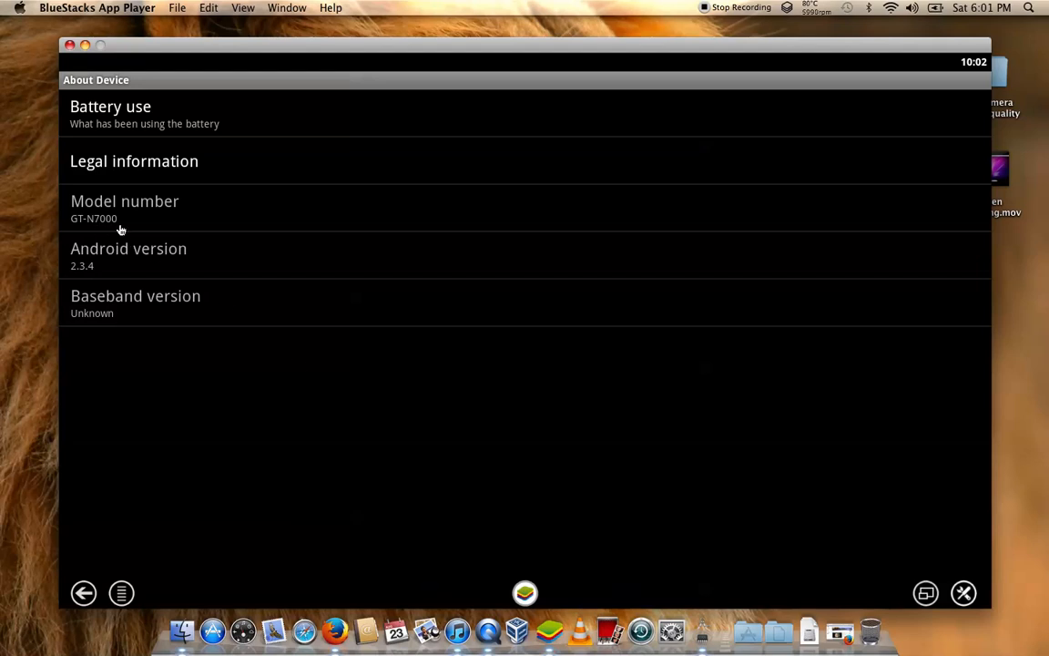
pyautogui.moveTo(190, 222)
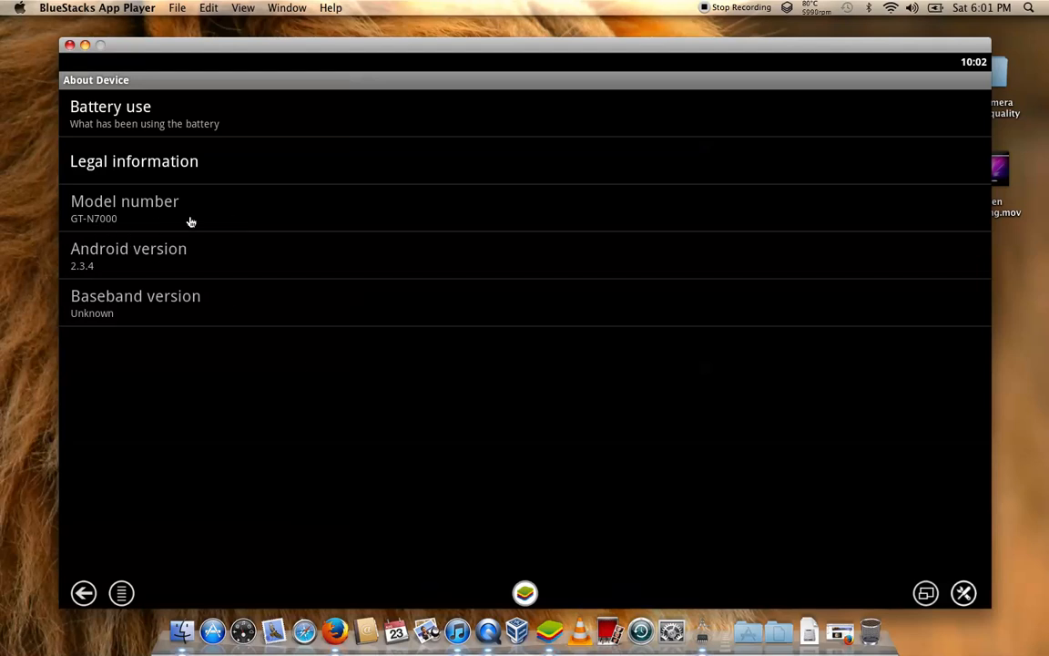
pyautogui.moveTo(146, 185)
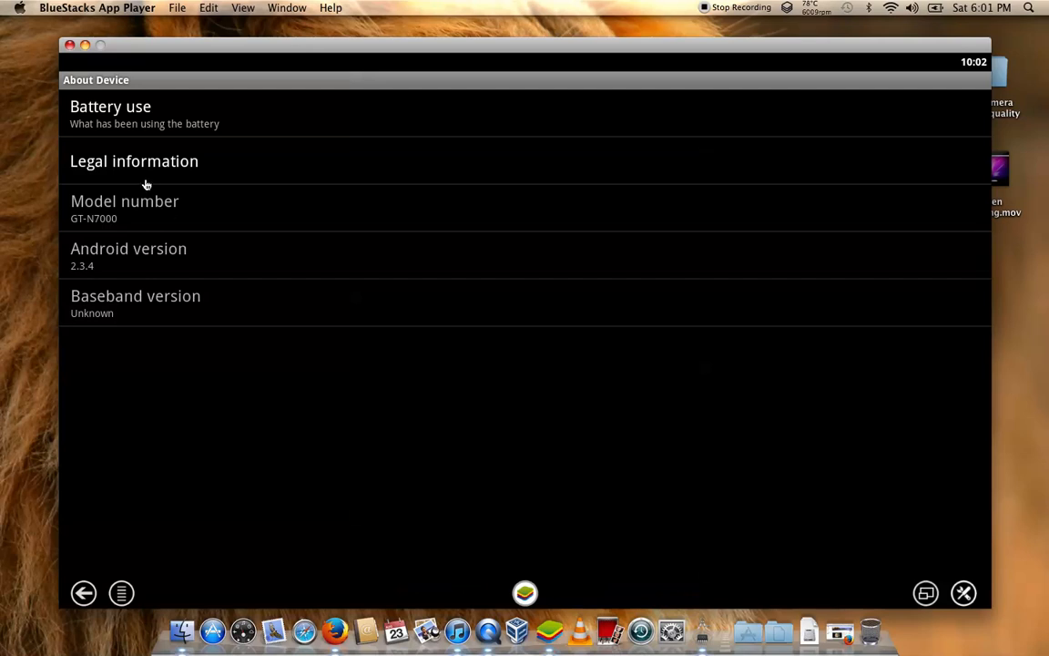
pyautogui.moveTo(129, 273)
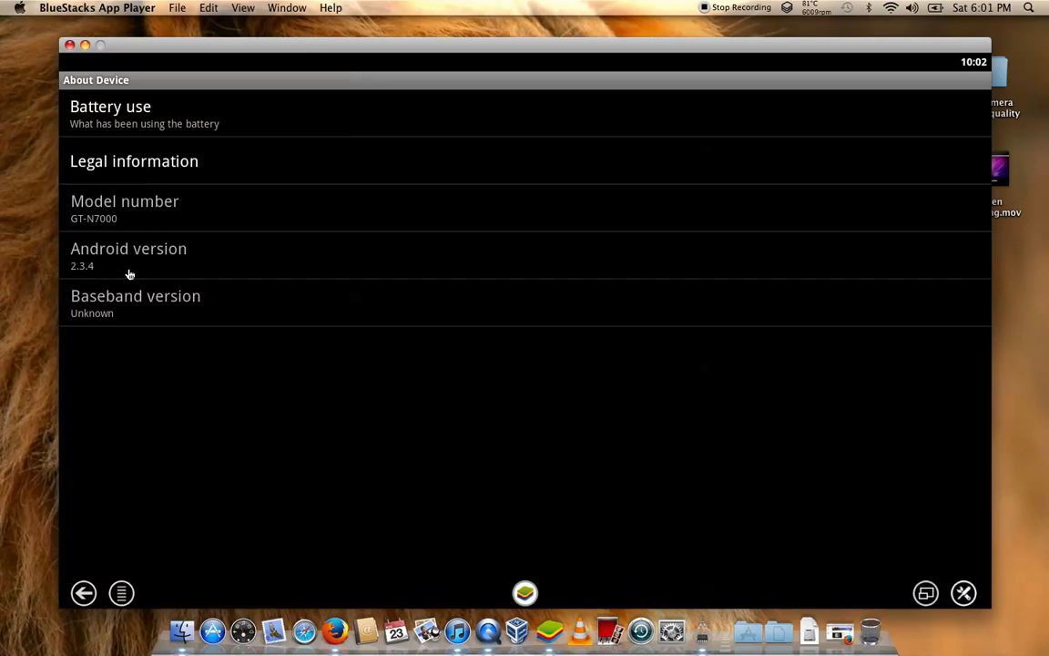
pyautogui.moveTo(66, 66)
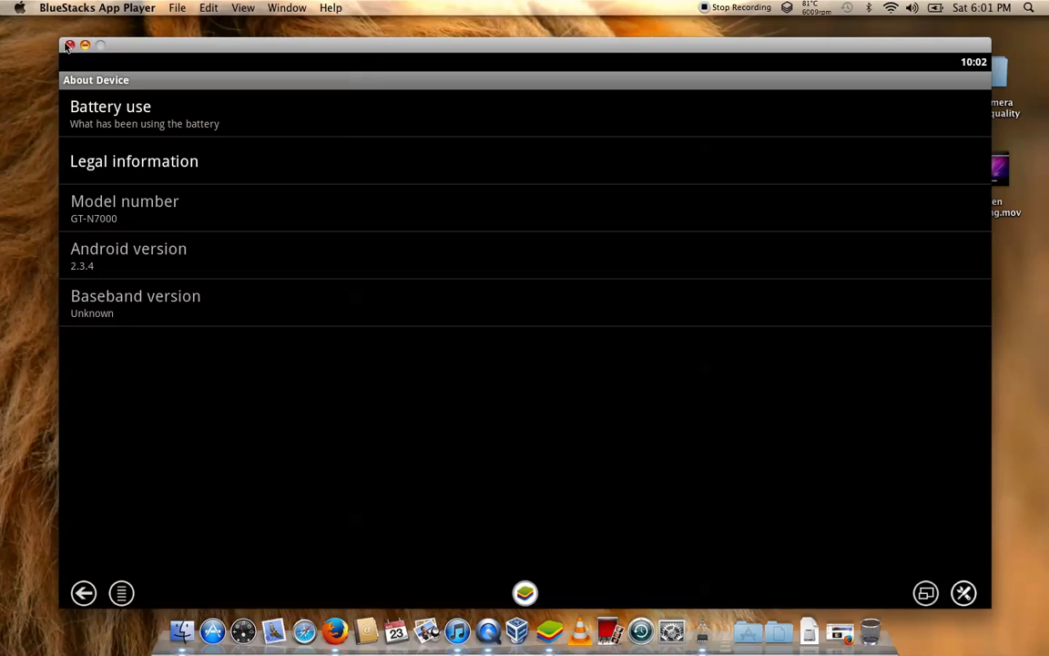
pyautogui.click(69, 45)
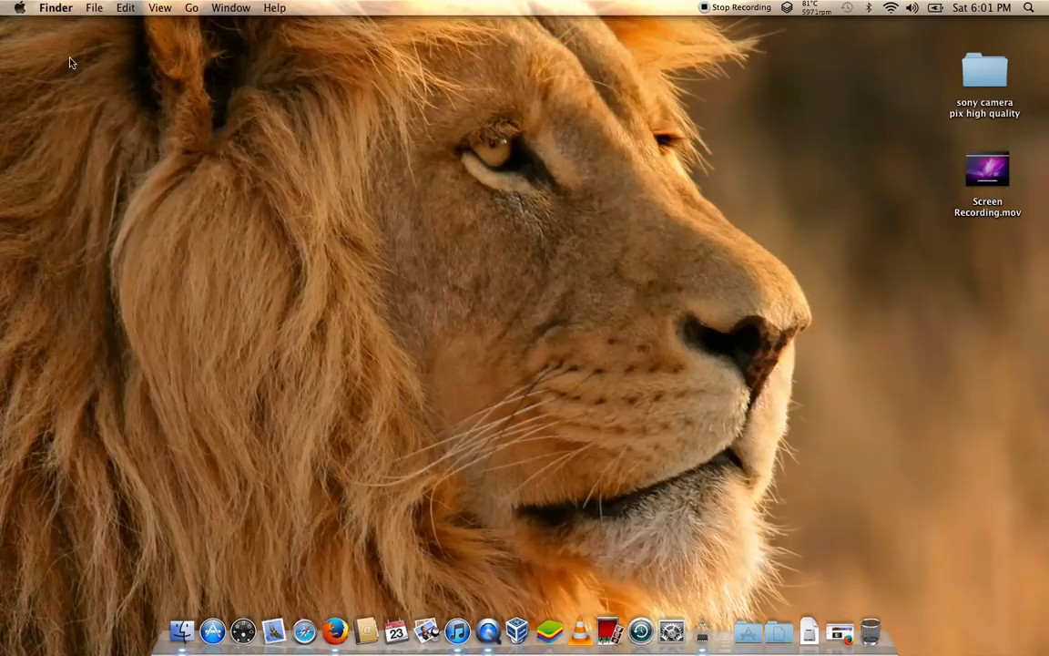
pyautogui.moveTo(235, 223)
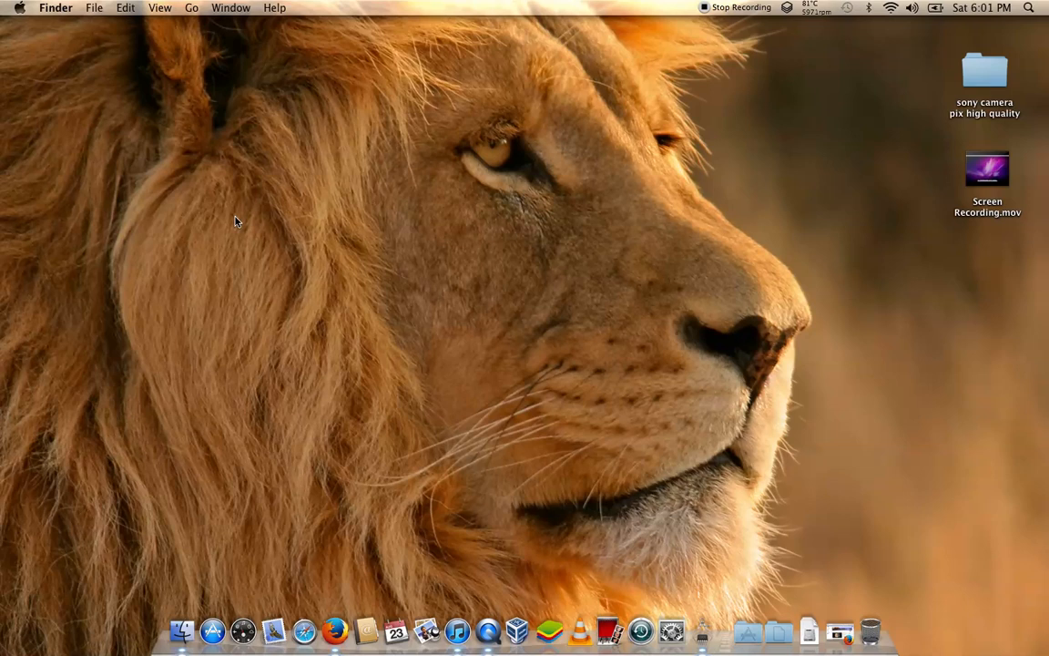
pyautogui.moveTo(375, 281)
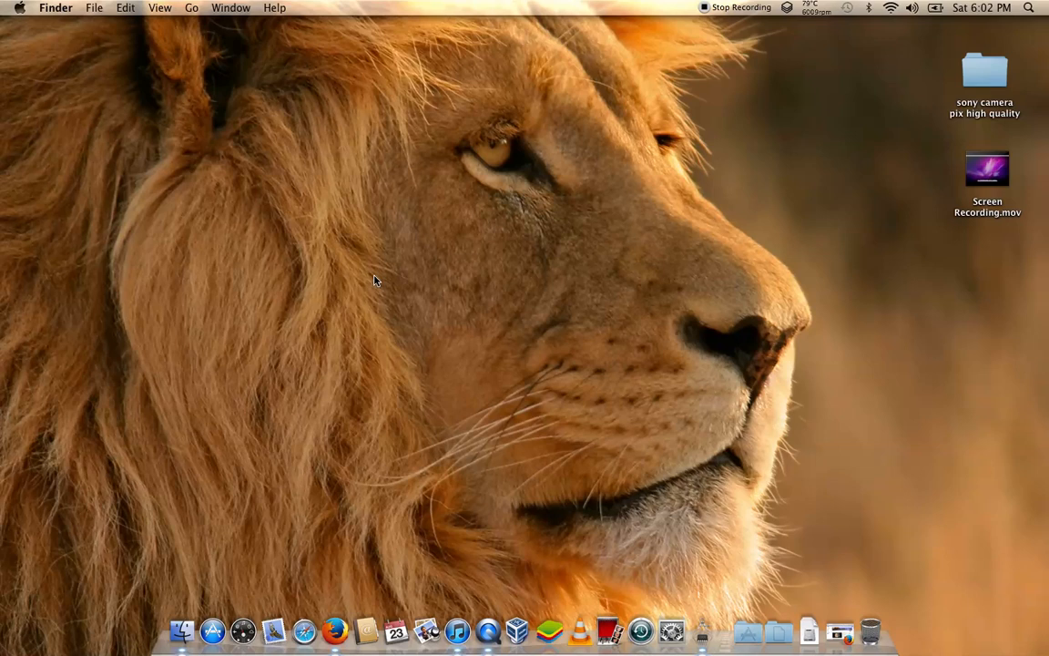
pyautogui.moveTo(376, 228)
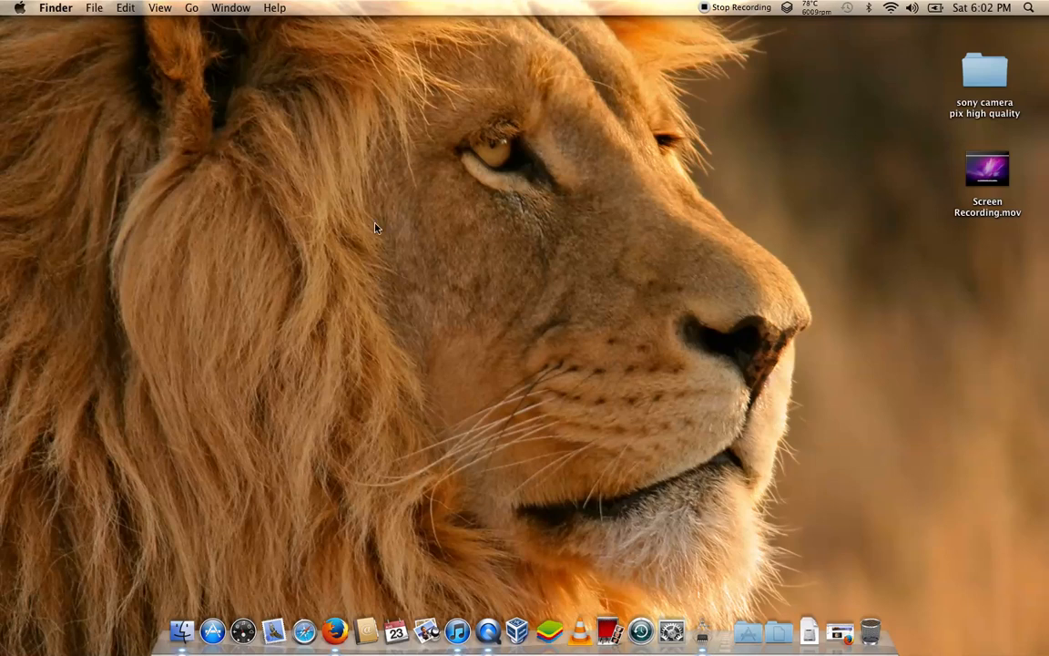
pyautogui.moveTo(226, 151)
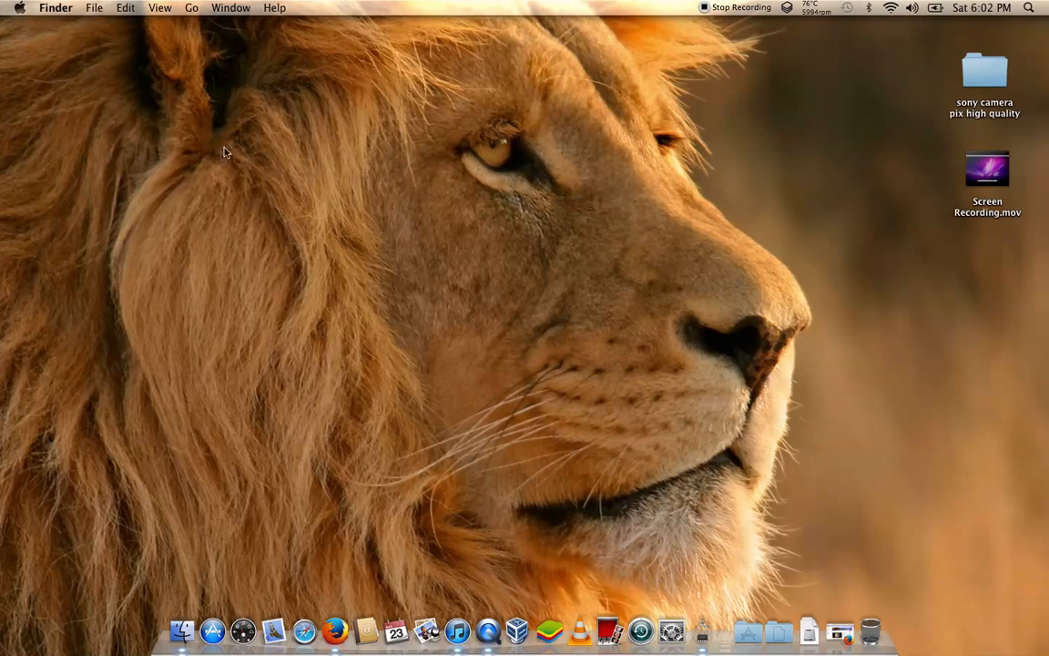
pyautogui.moveTo(241, 166)
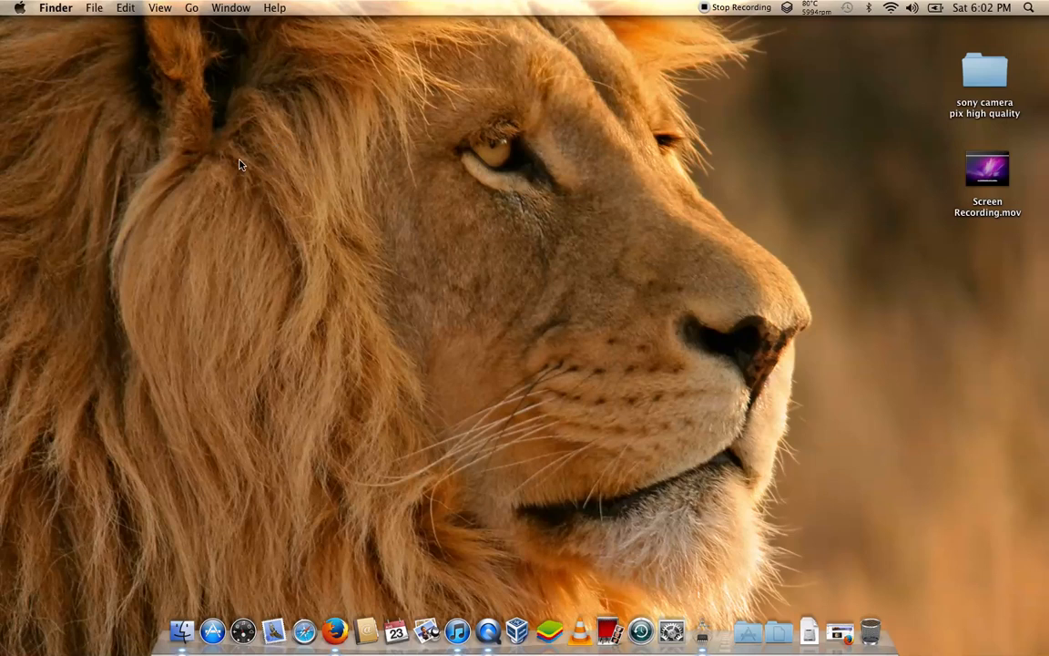
pyautogui.moveTo(372, 333)
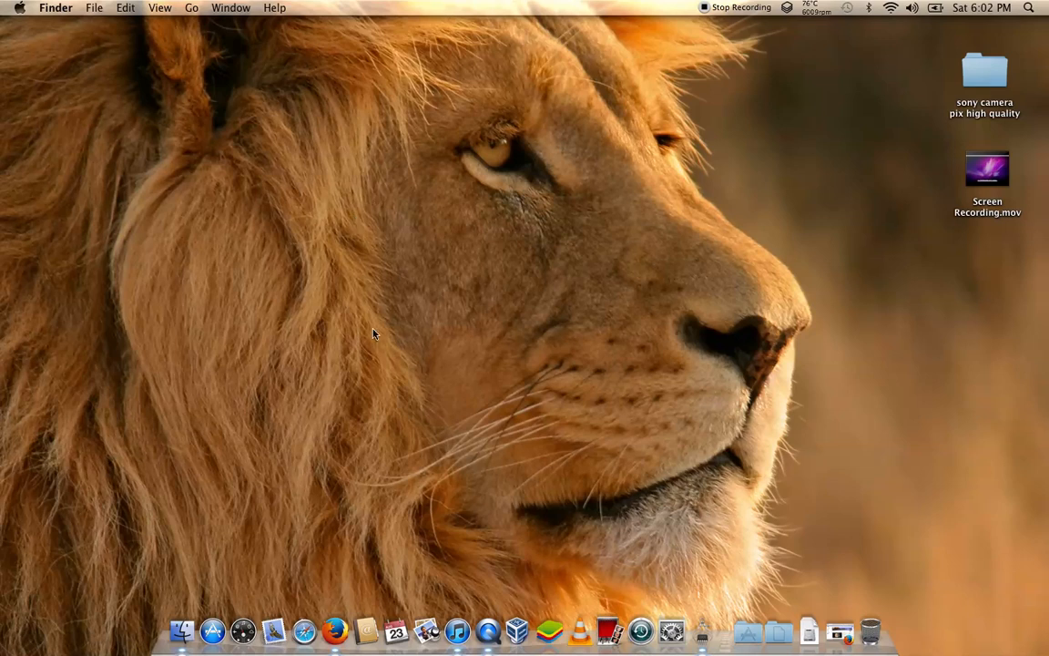
pyautogui.moveTo(539, 484)
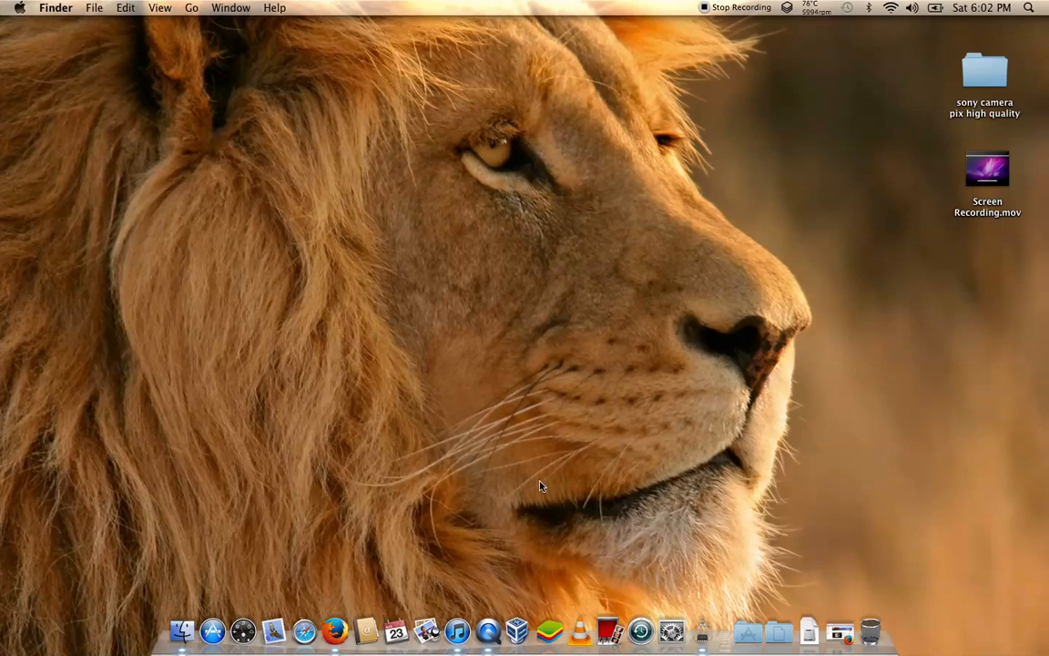